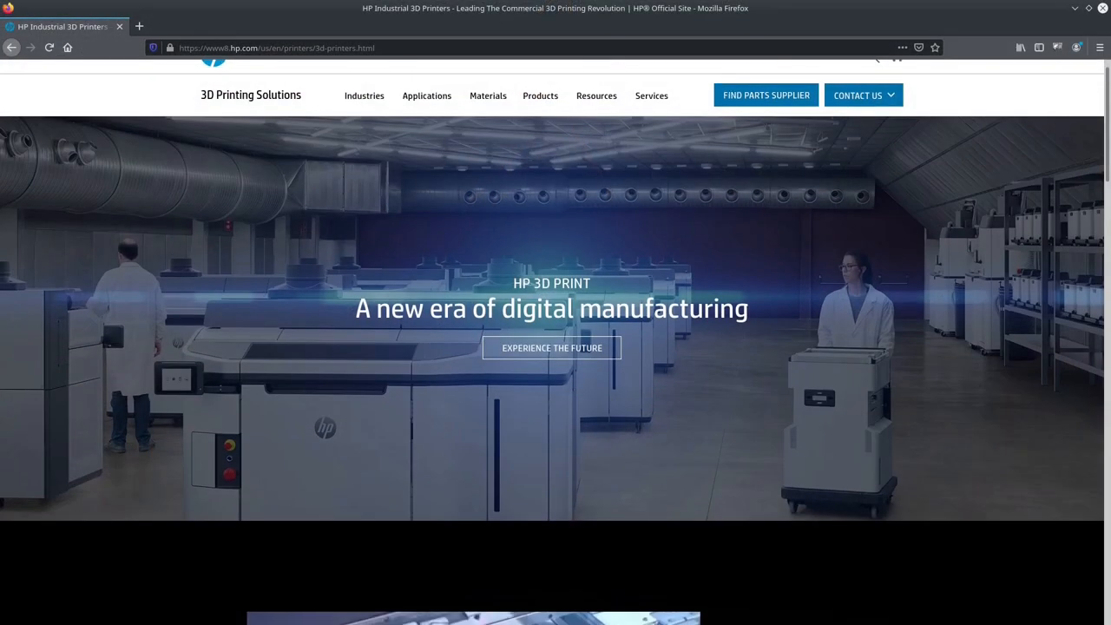
# Scroll down through the HP 3D printers page to the Morgenrot 3D Printed Collection gallery.
pyautogui.scroll(-3)
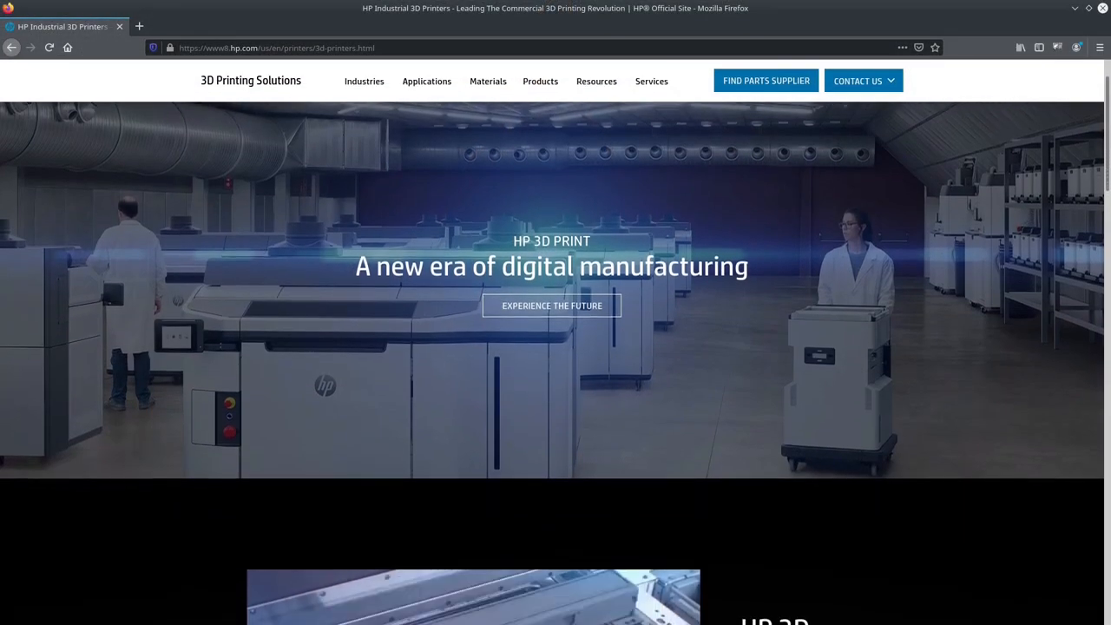
pyautogui.scroll(-3)
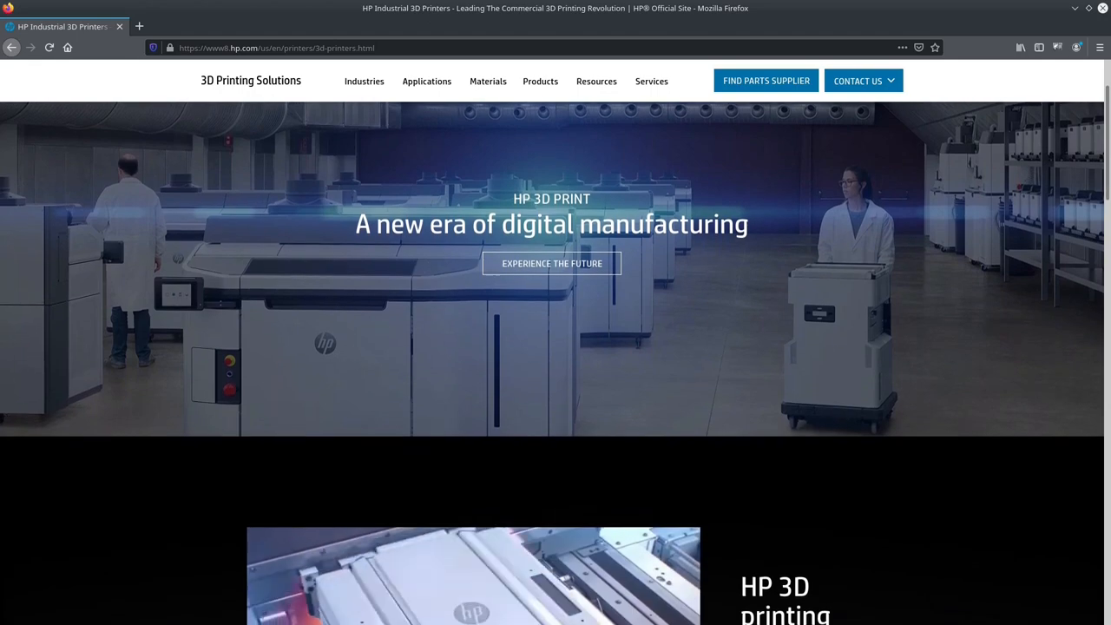
pyautogui.scroll(-3)
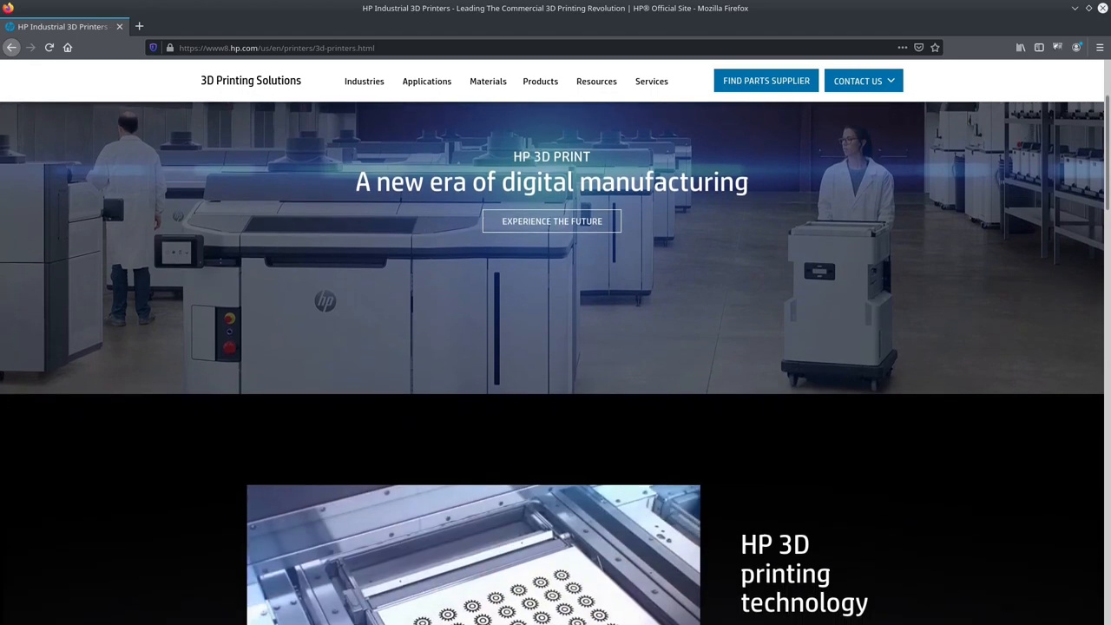
pyautogui.scroll(-3)
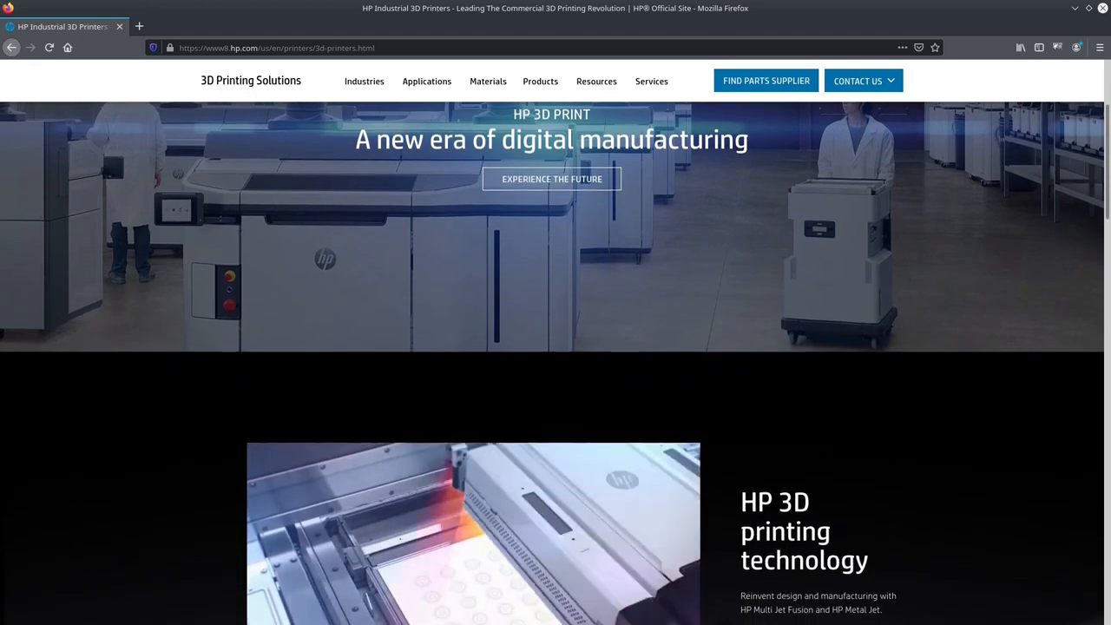
pyautogui.scroll(-3)
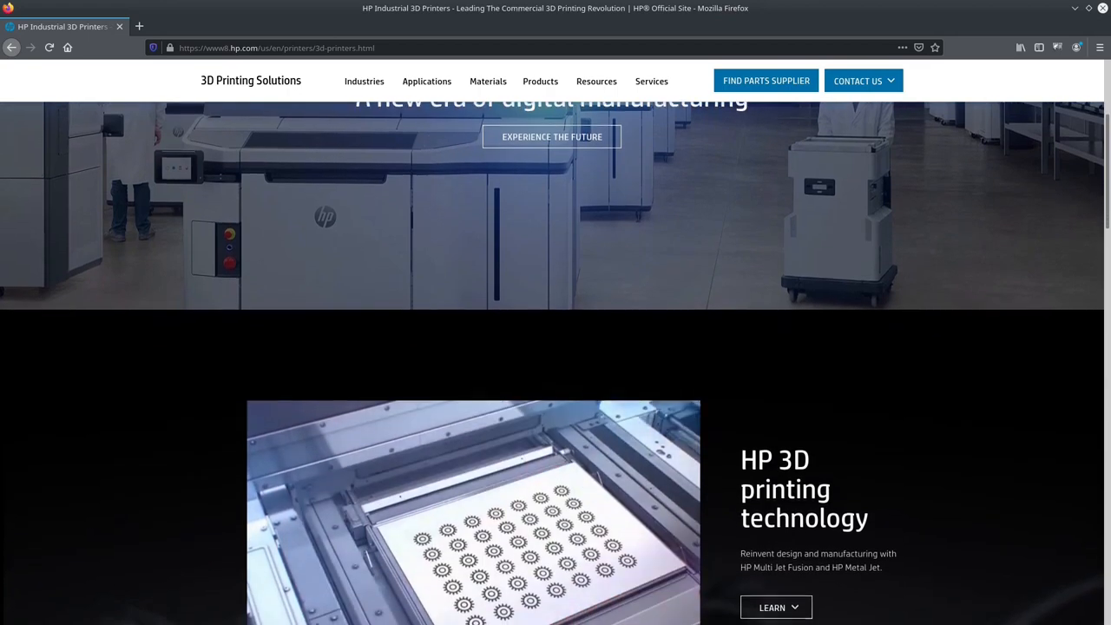
pyautogui.scroll(-3)
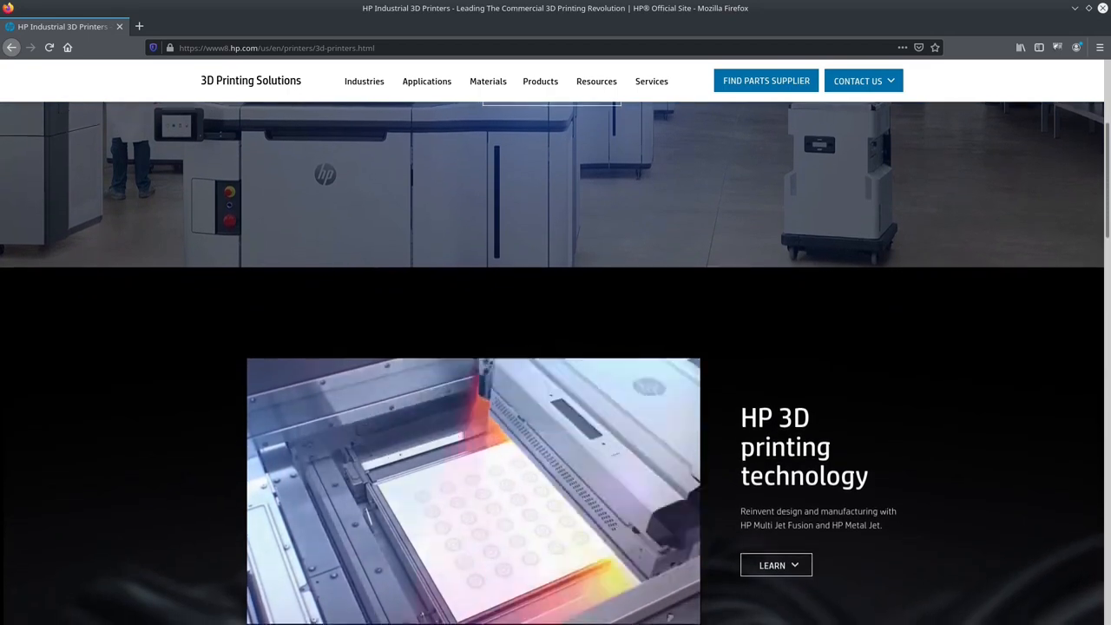
pyautogui.scroll(-3)
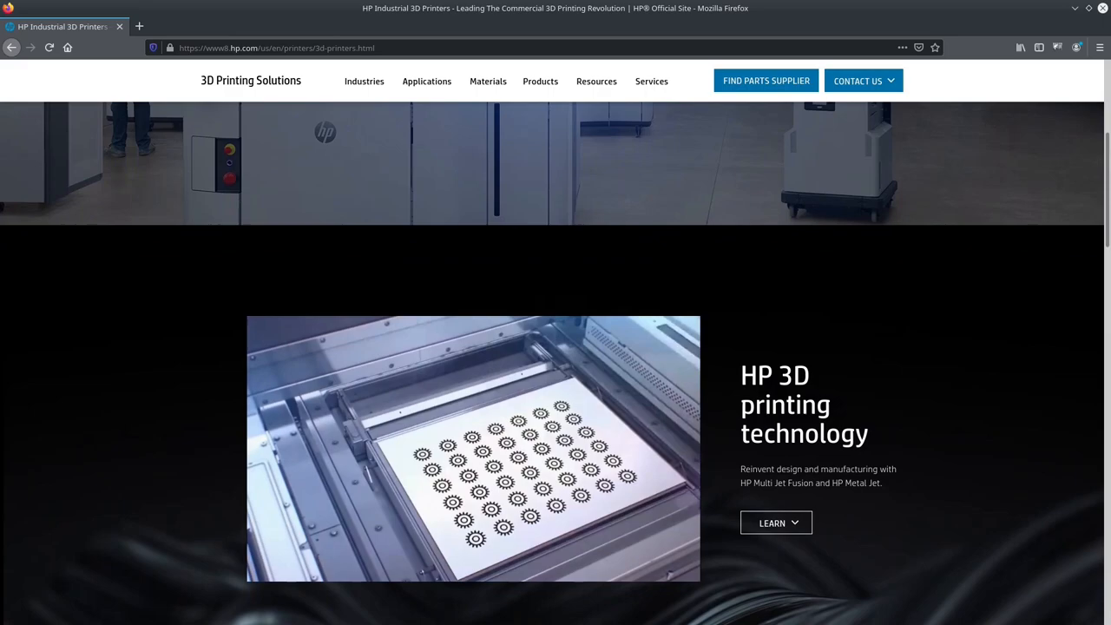
pyautogui.scroll(-3)
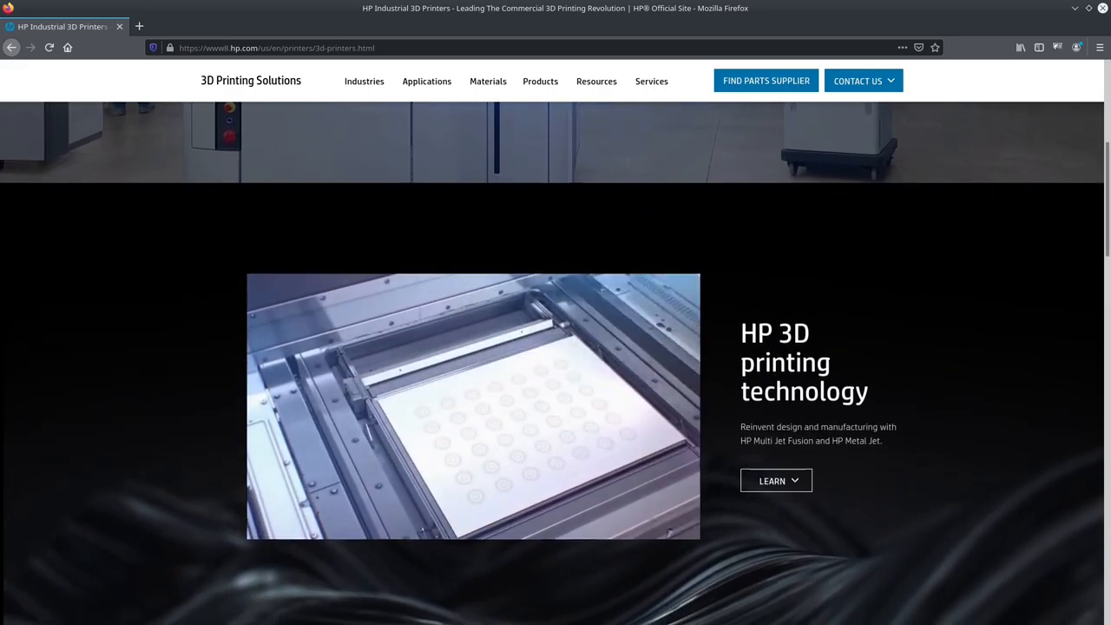
pyautogui.scroll(-3)
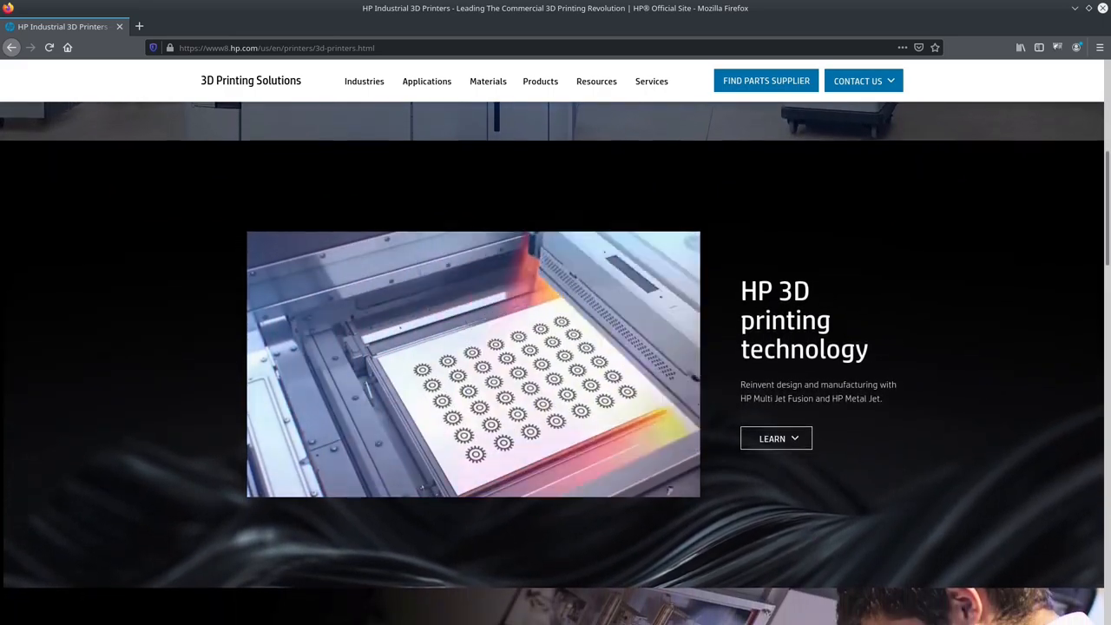
pyautogui.scroll(-3)
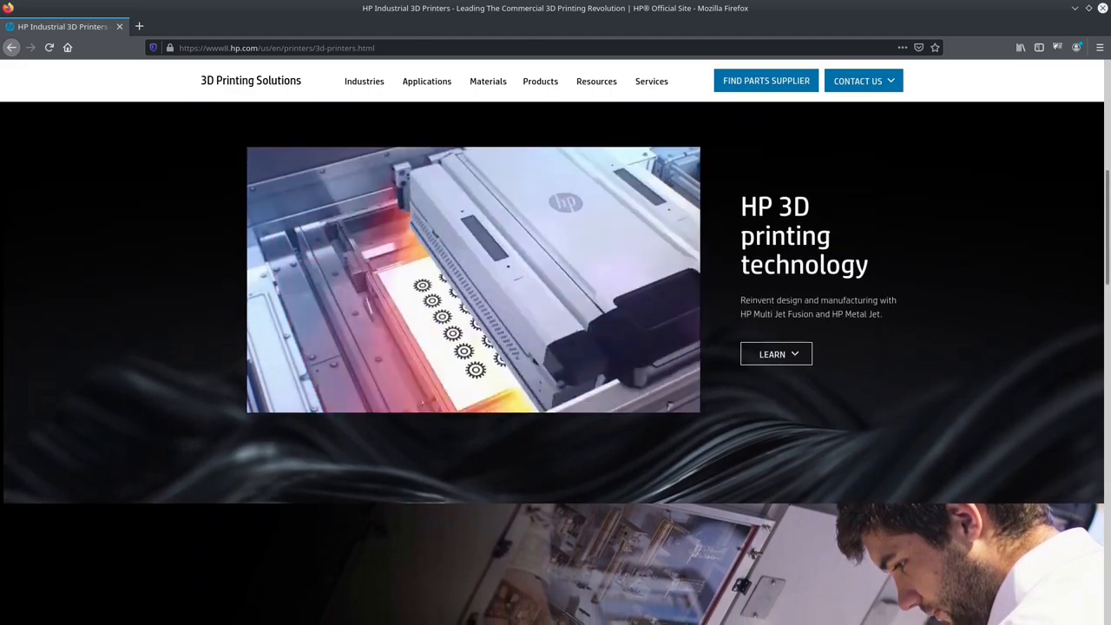
pyautogui.scroll(-3)
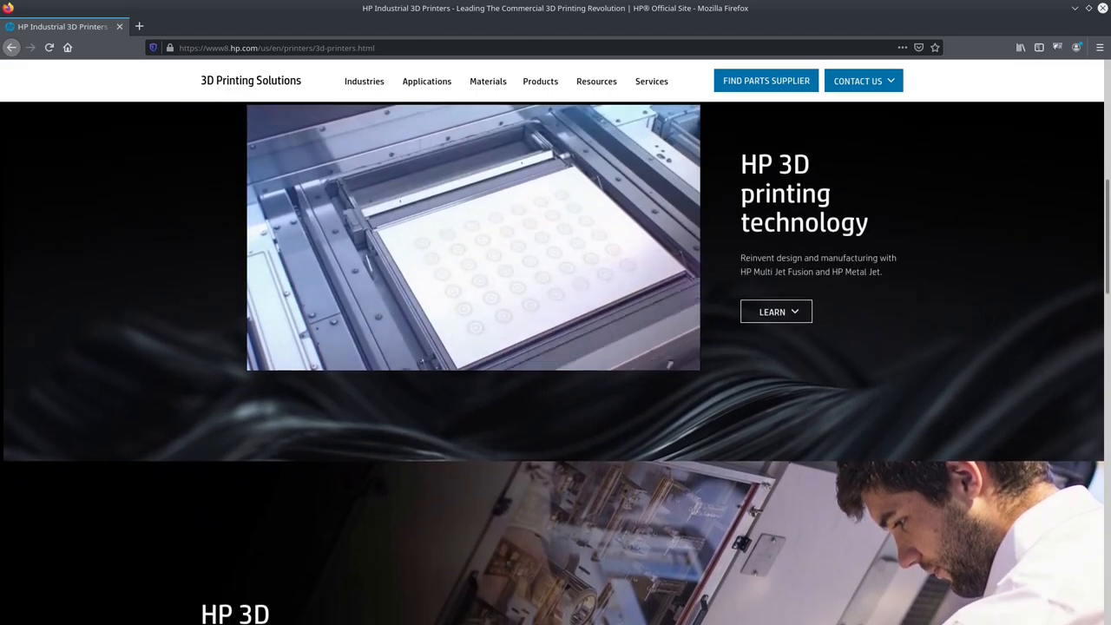
pyautogui.scroll(-3)
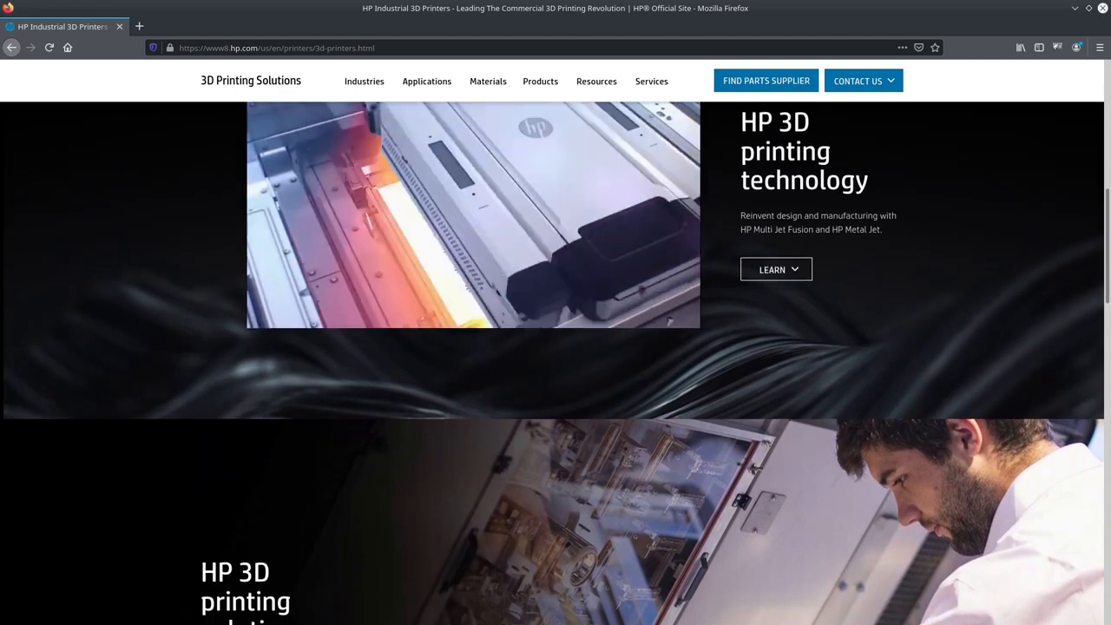
pyautogui.scroll(-3)
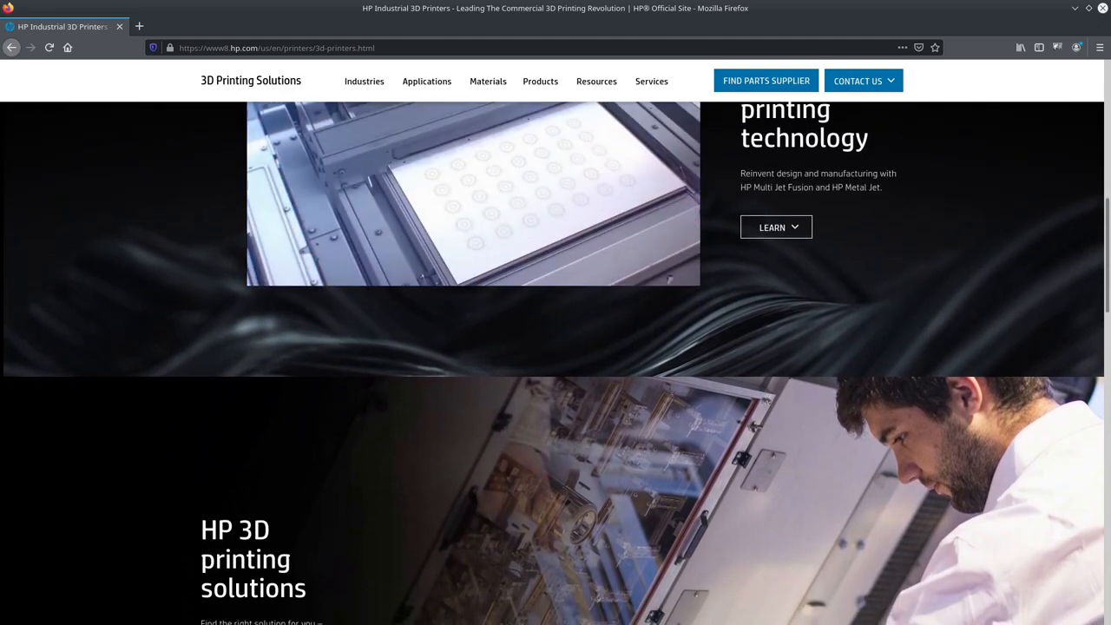
pyautogui.scroll(-3)
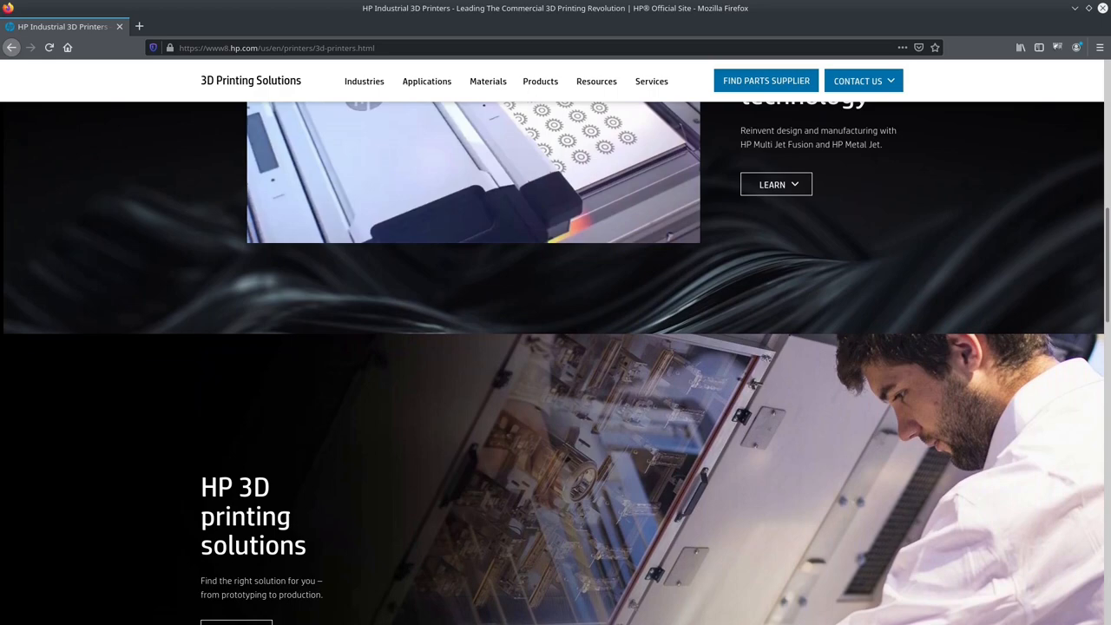
pyautogui.scroll(-3)
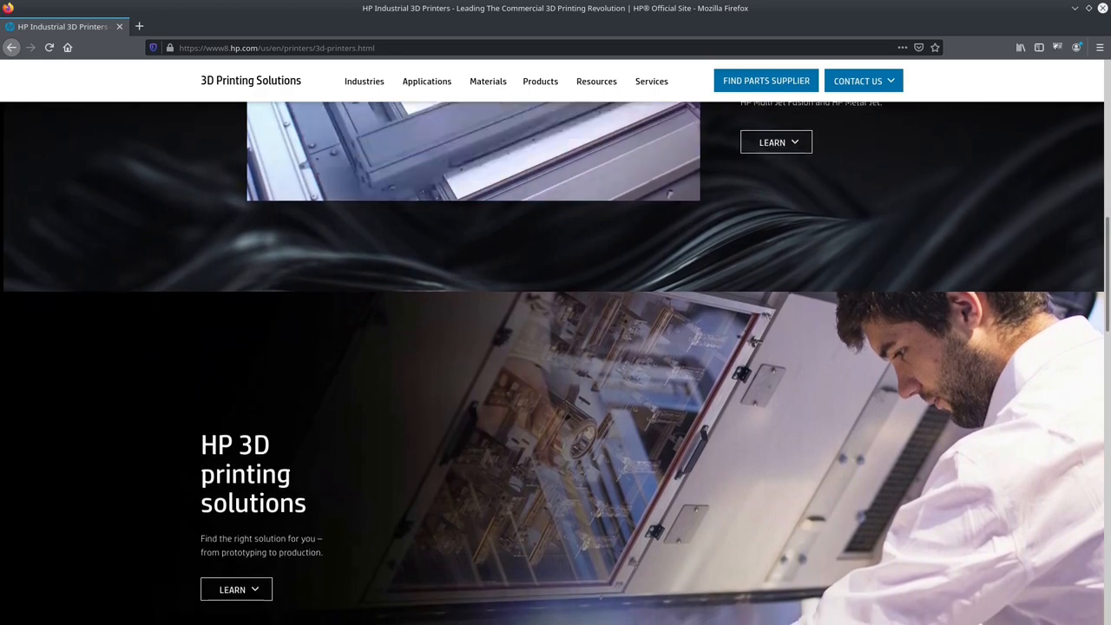
pyautogui.scroll(-3)
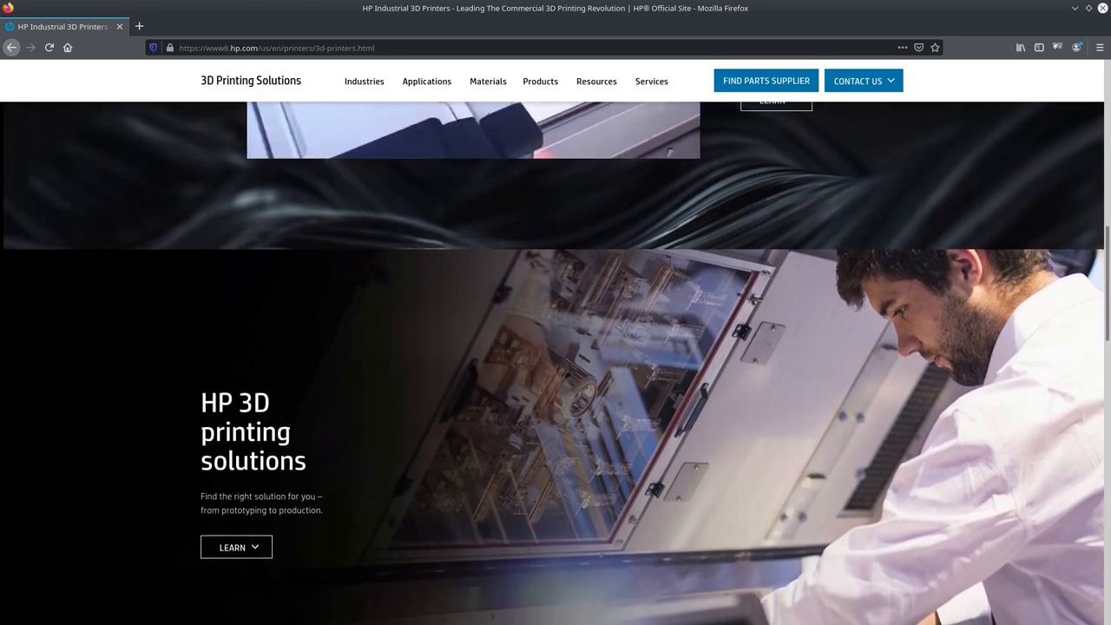
pyautogui.scroll(-3)
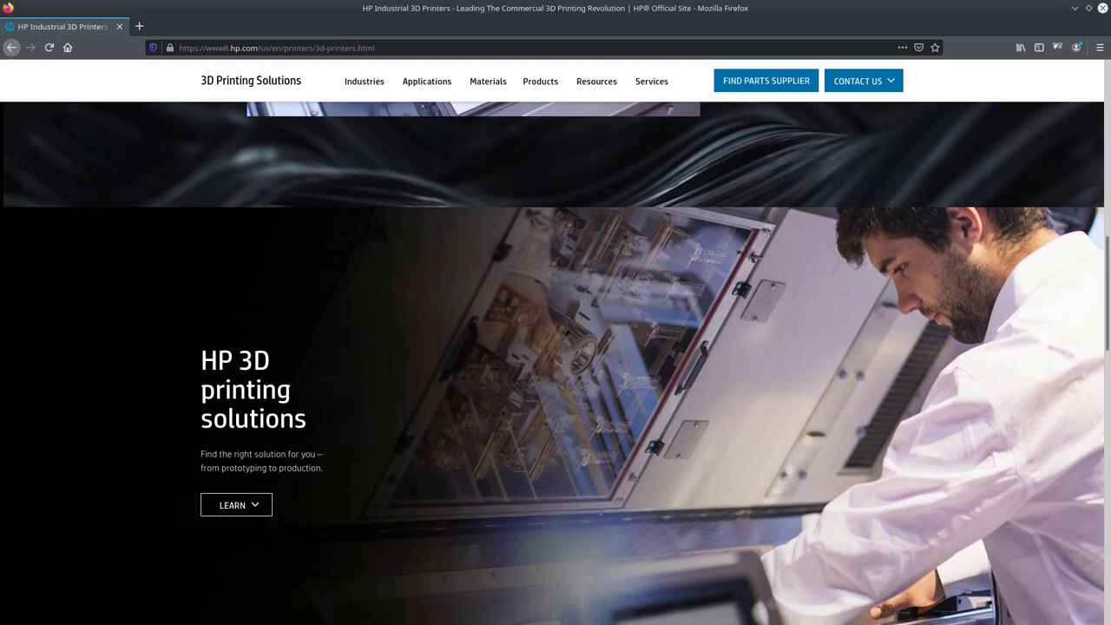
pyautogui.scroll(-3)
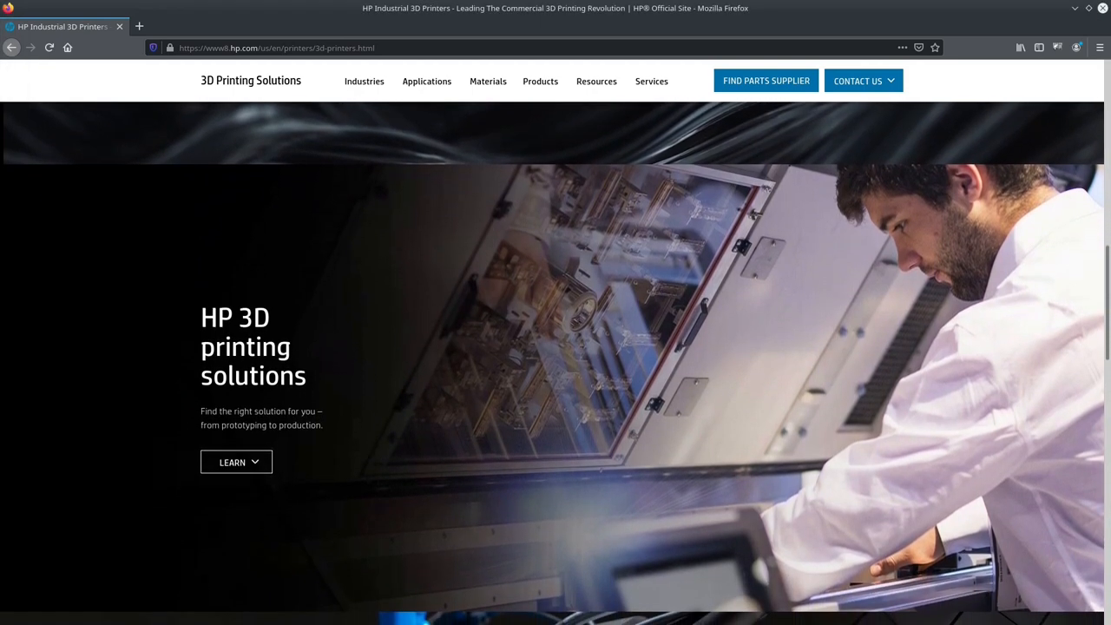
pyautogui.scroll(-3)
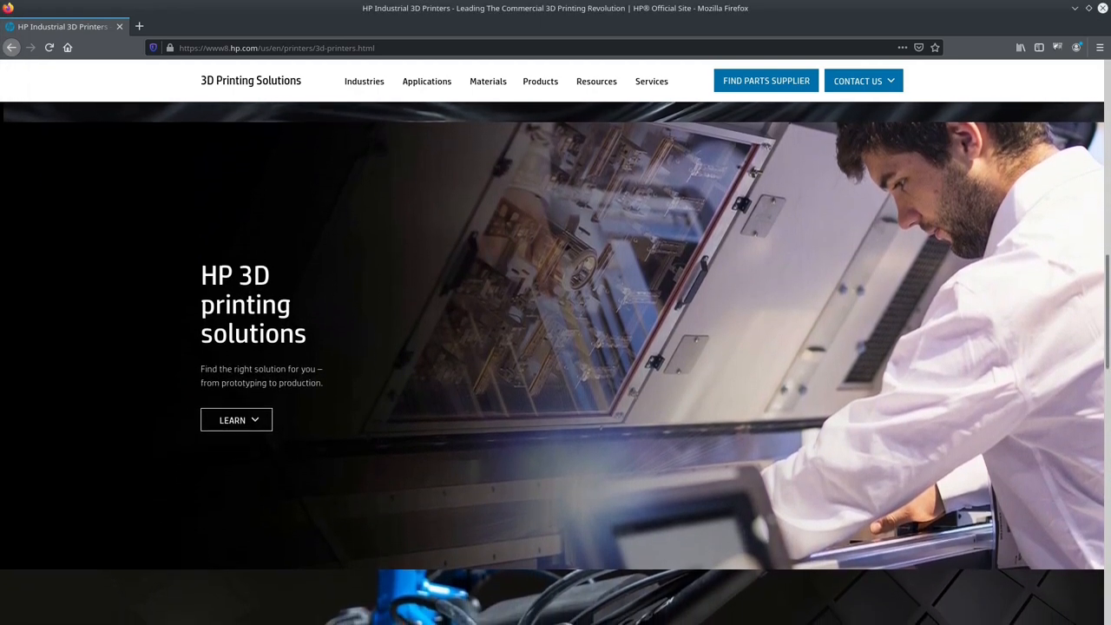
pyautogui.scroll(-3)
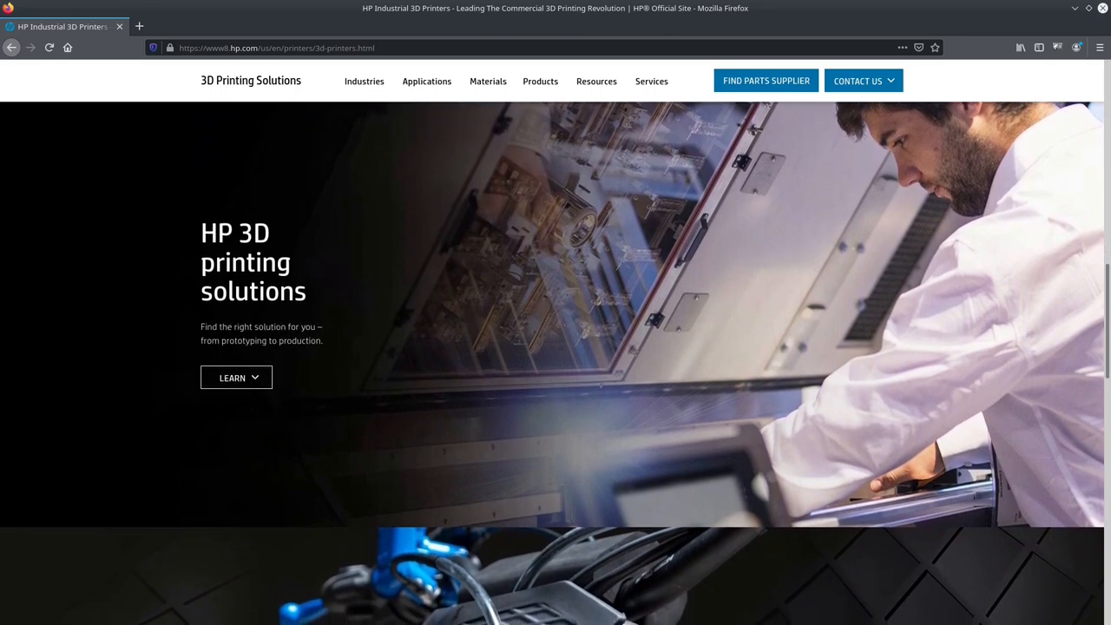
pyautogui.scroll(-3)
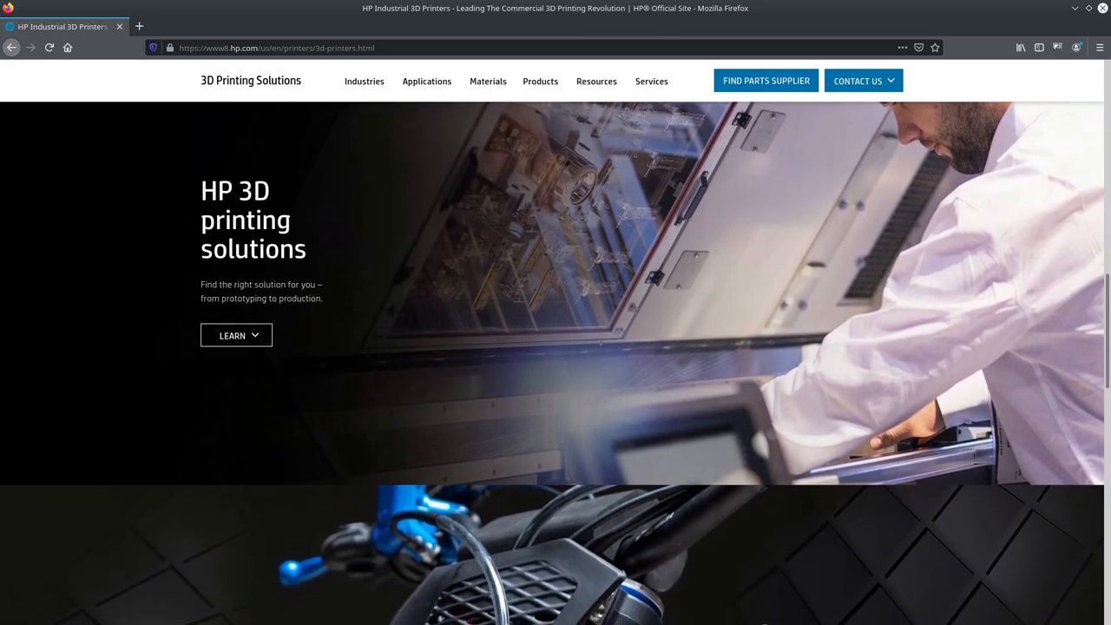
pyautogui.scroll(-3)
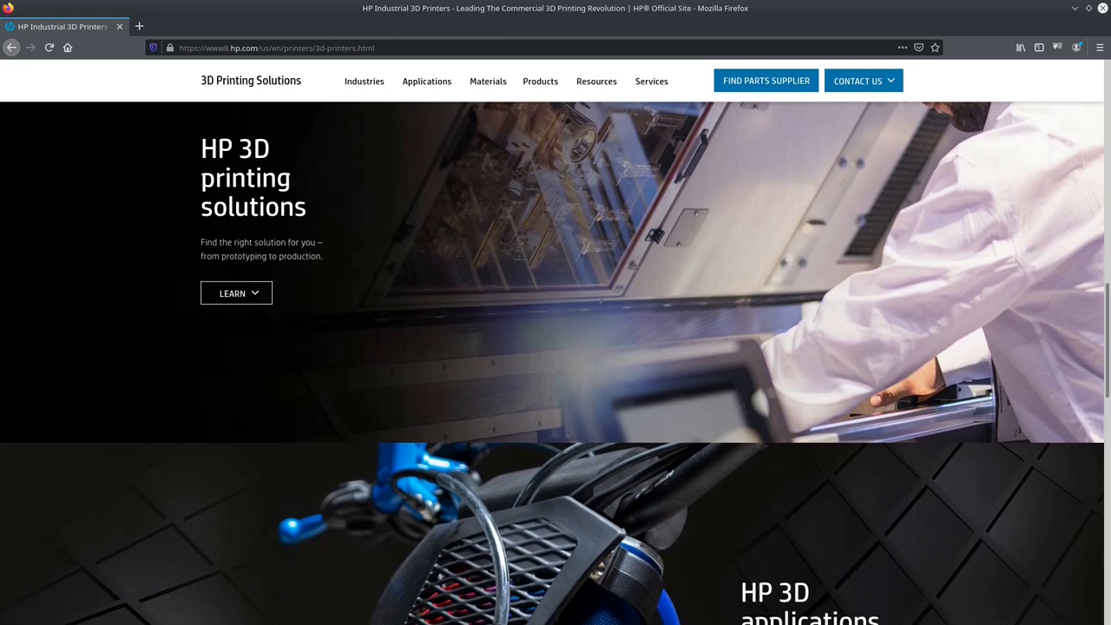
pyautogui.scroll(-3)
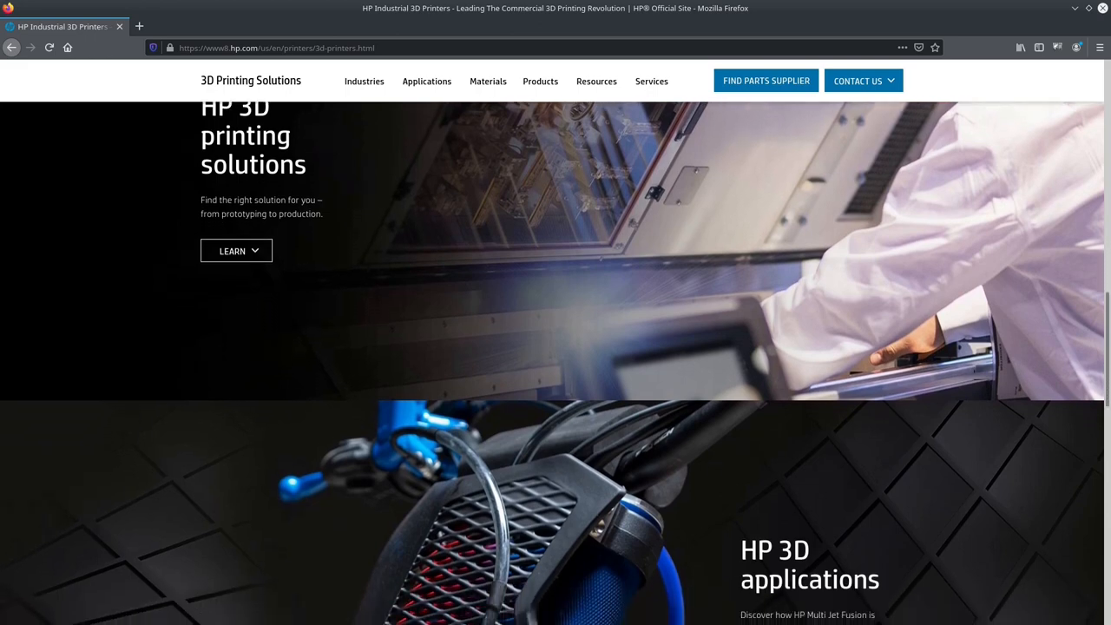
pyautogui.scroll(-3)
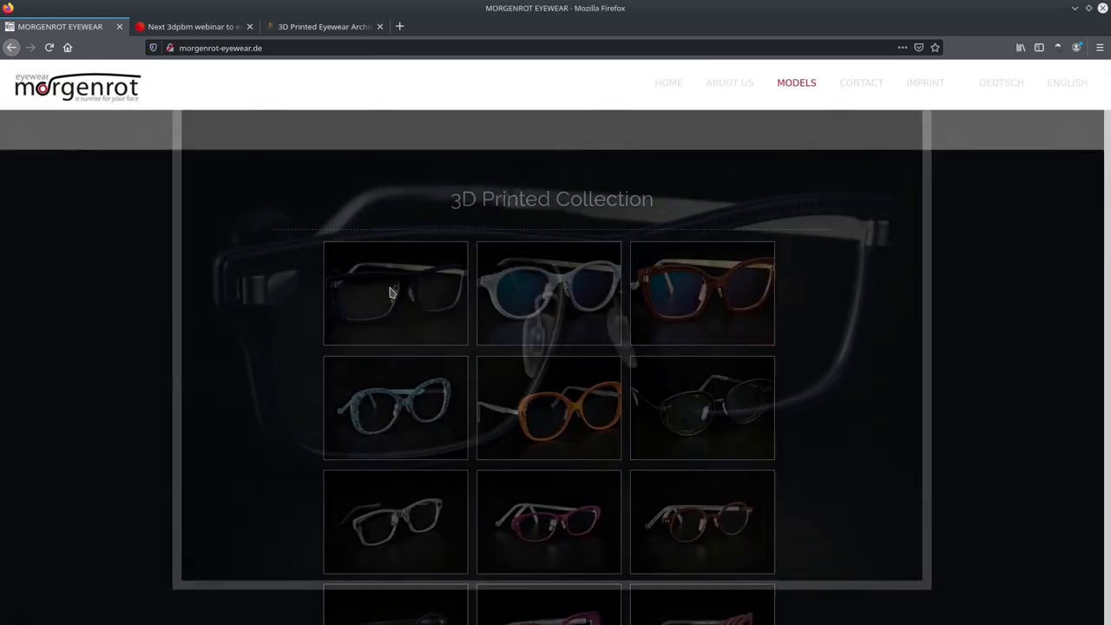
# View a Morgenrot glasses model enlarged, step to the next photos, then load the Specsy site.
pyautogui.click(396, 293)
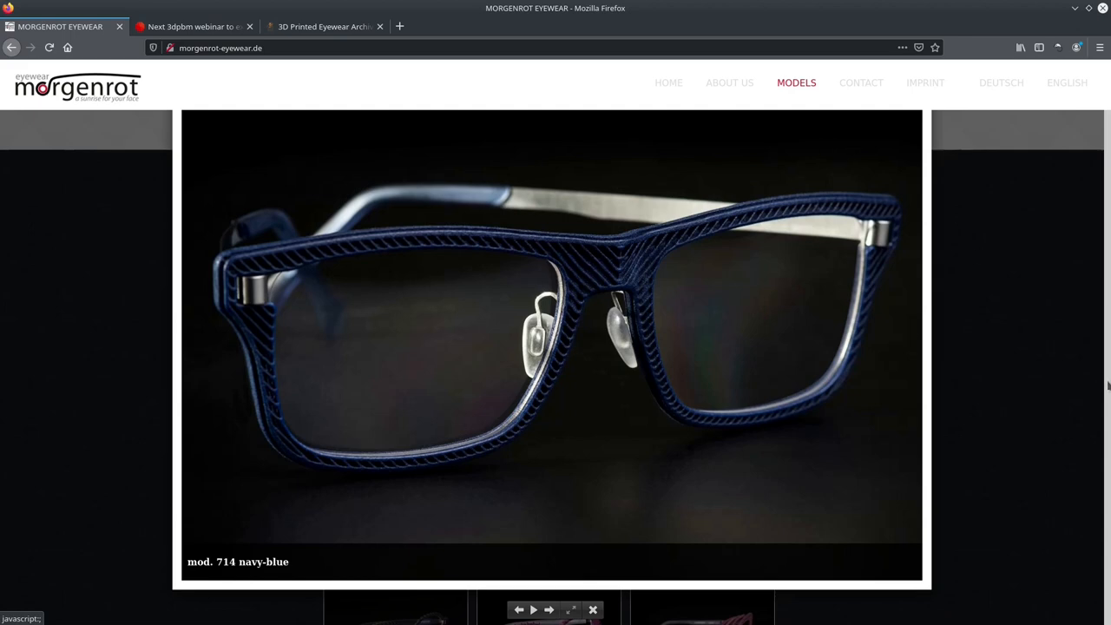
pyautogui.click(548, 608)
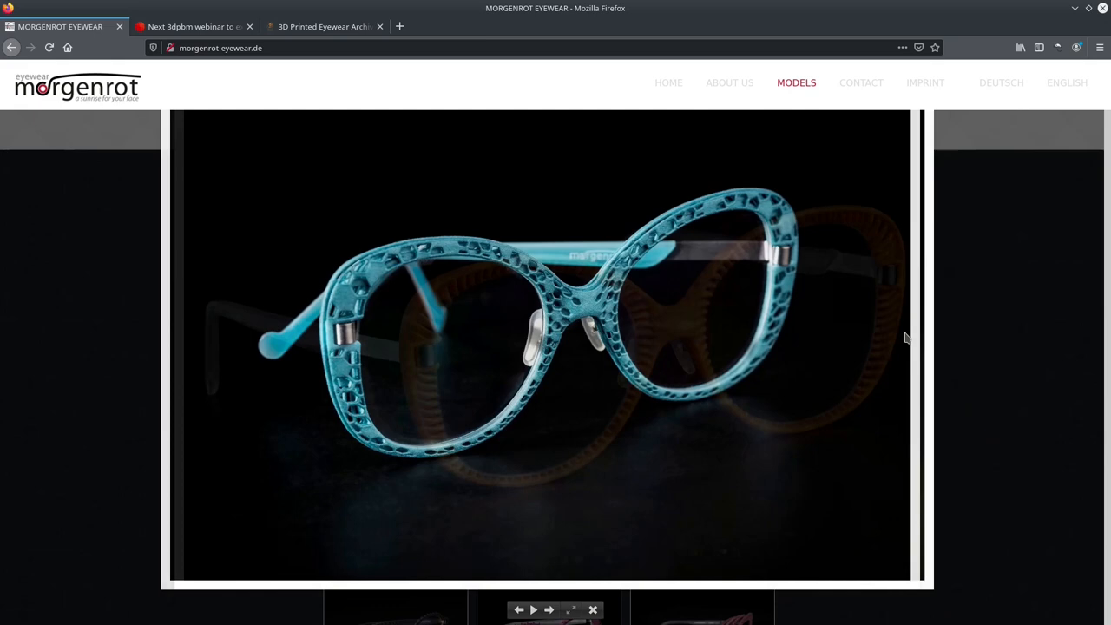
pyautogui.click(549, 608)
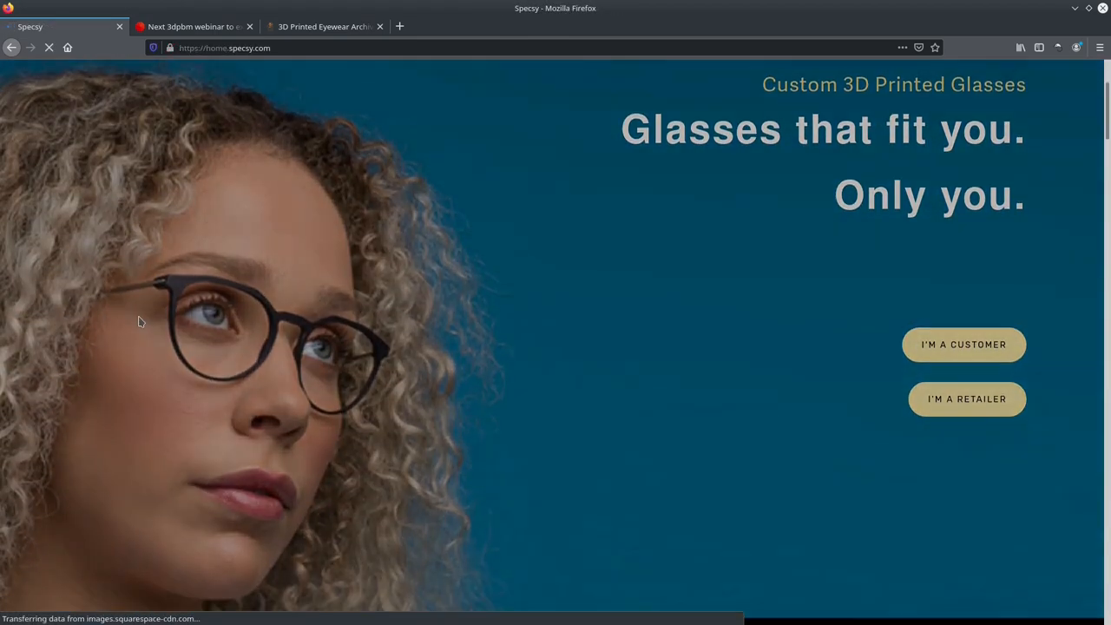
# Enter the I'M A CUSTOMER section of the Specsy site and scroll through it.
pyautogui.scroll(-3)
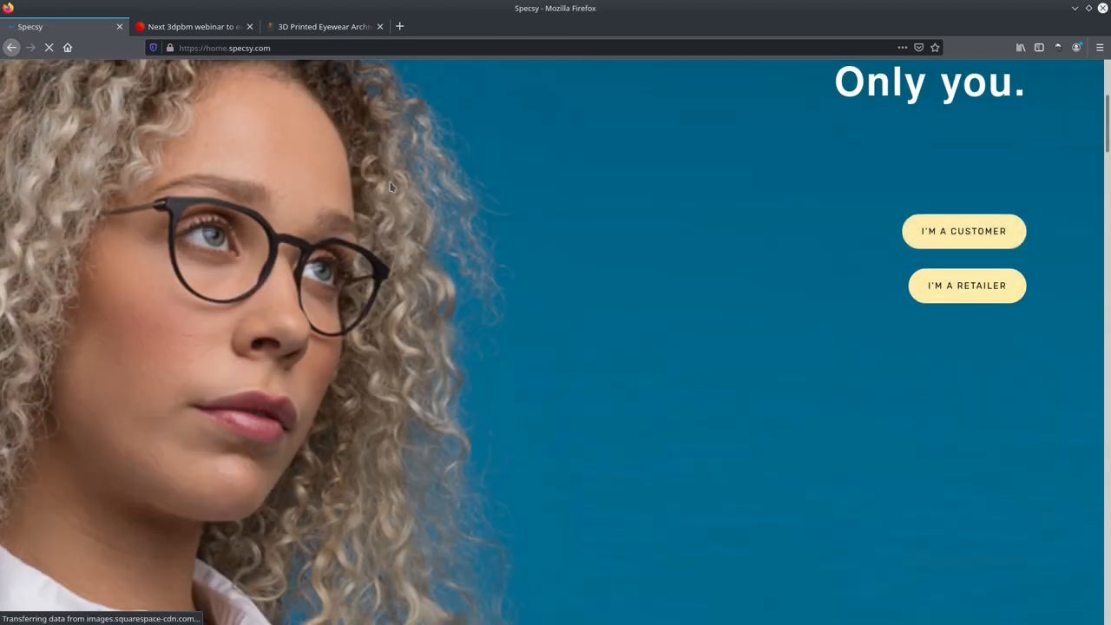
pyautogui.click(962, 231)
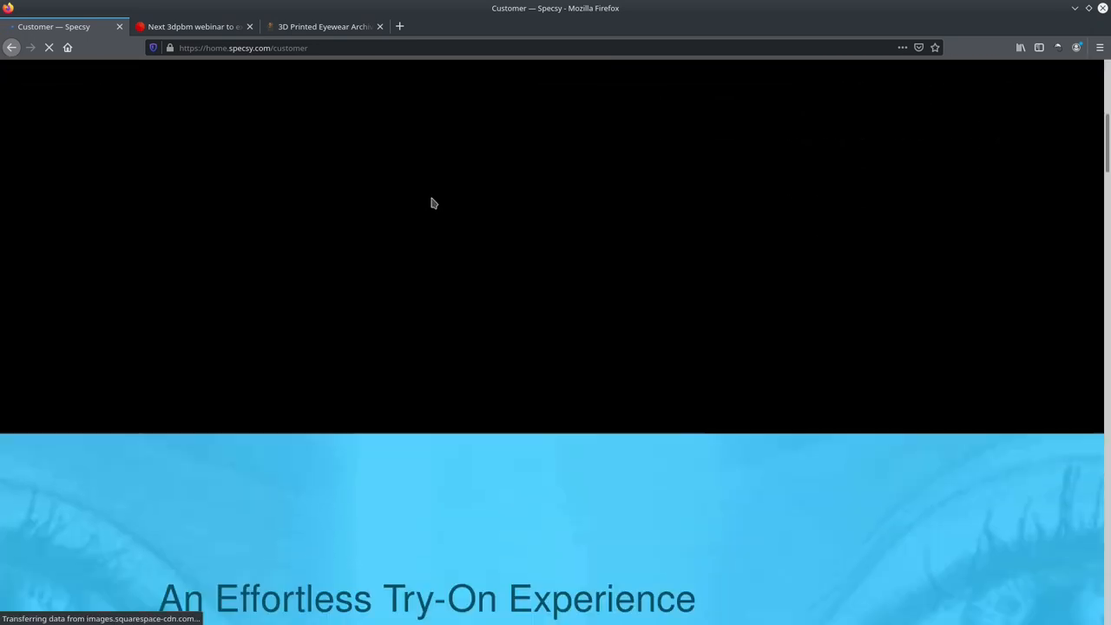
pyautogui.scroll(-3)
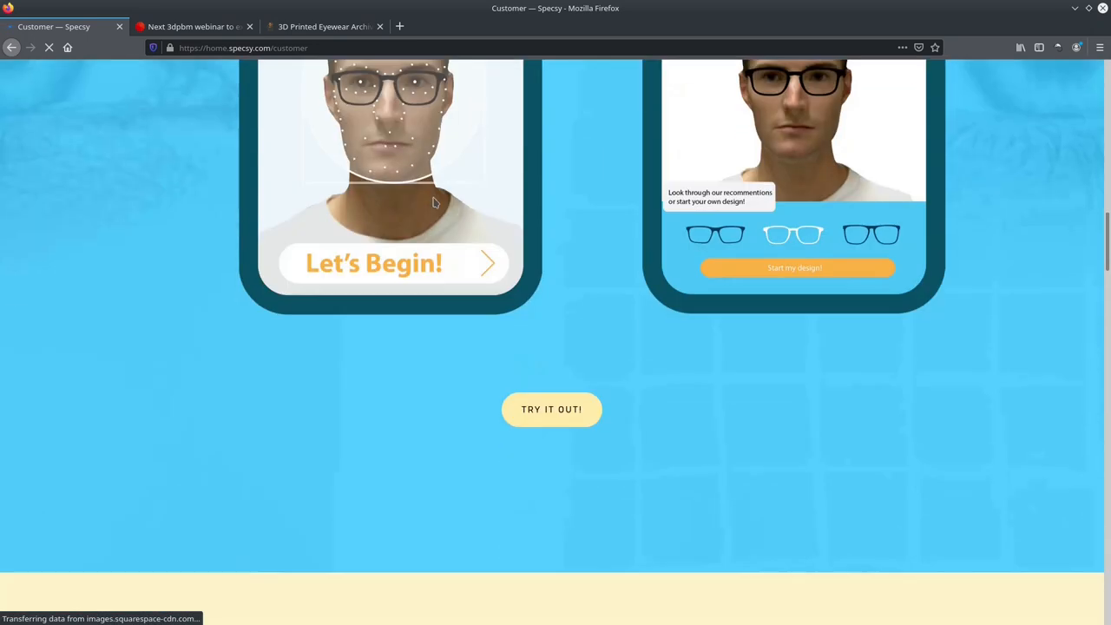
pyautogui.scroll(-3)
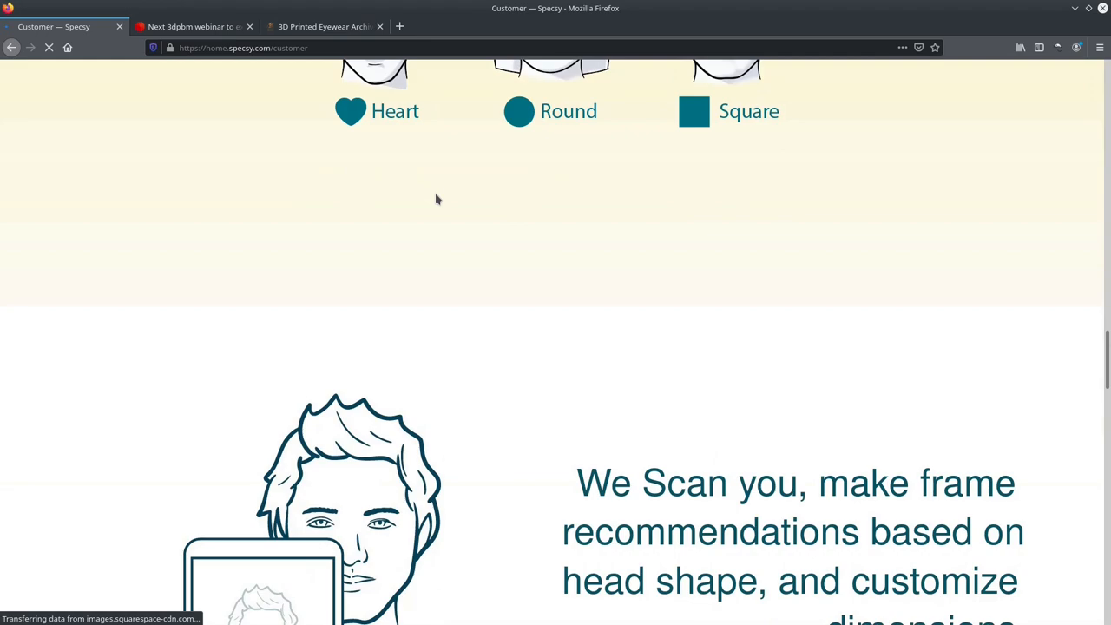
pyautogui.scroll(-3)
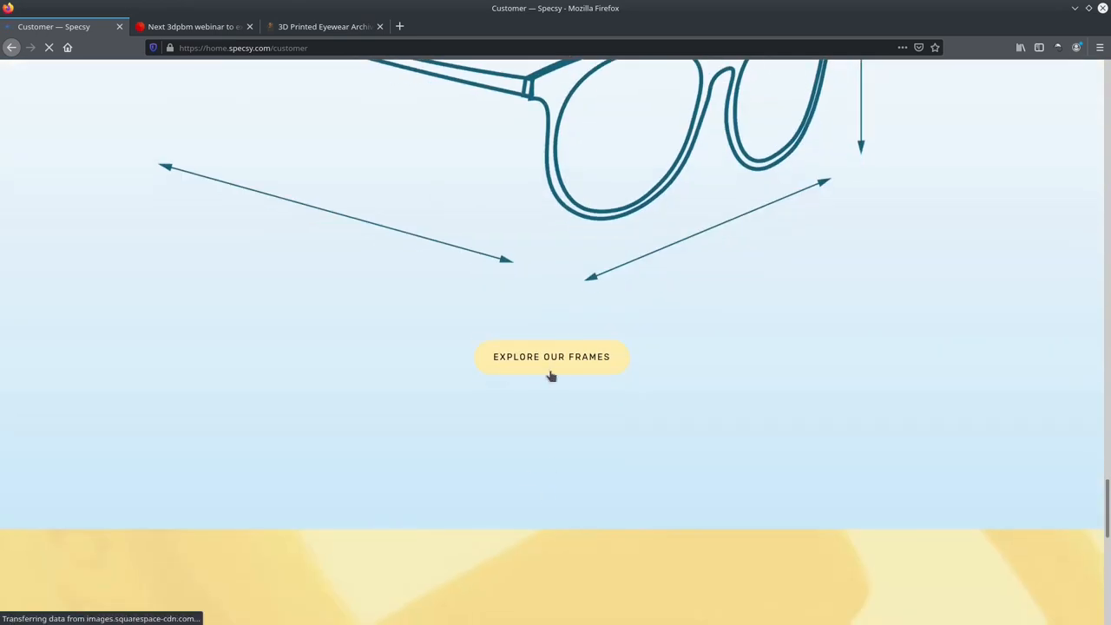
# Reach the Specsy Frames gallery via EXPLORE OUR FRAMES and browse the models grid.
pyautogui.click(552, 358)
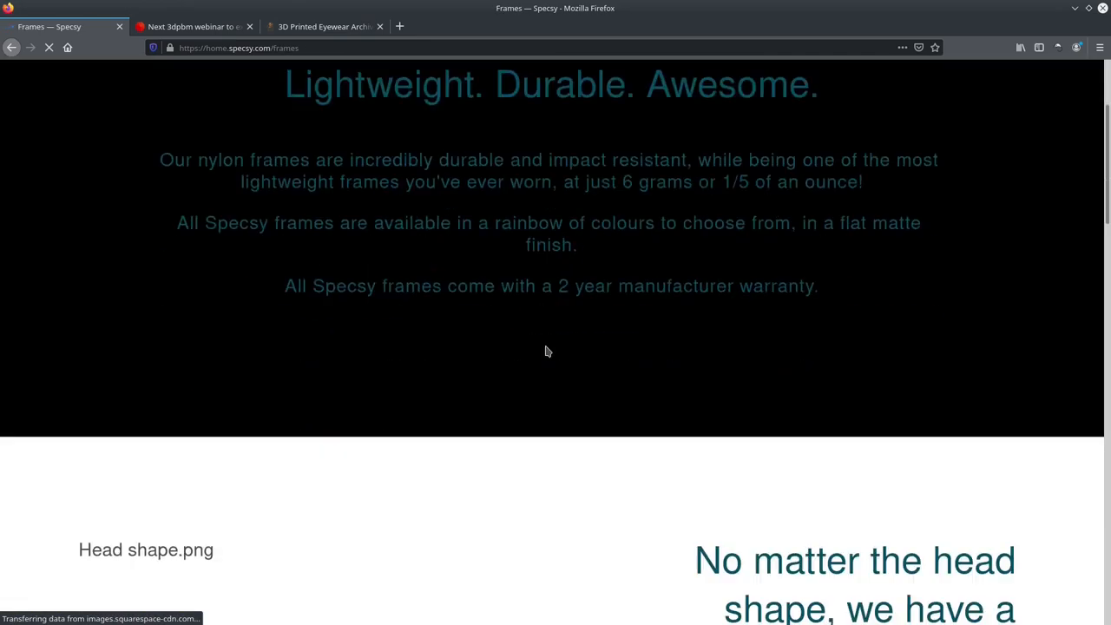
pyautogui.scroll(-3)
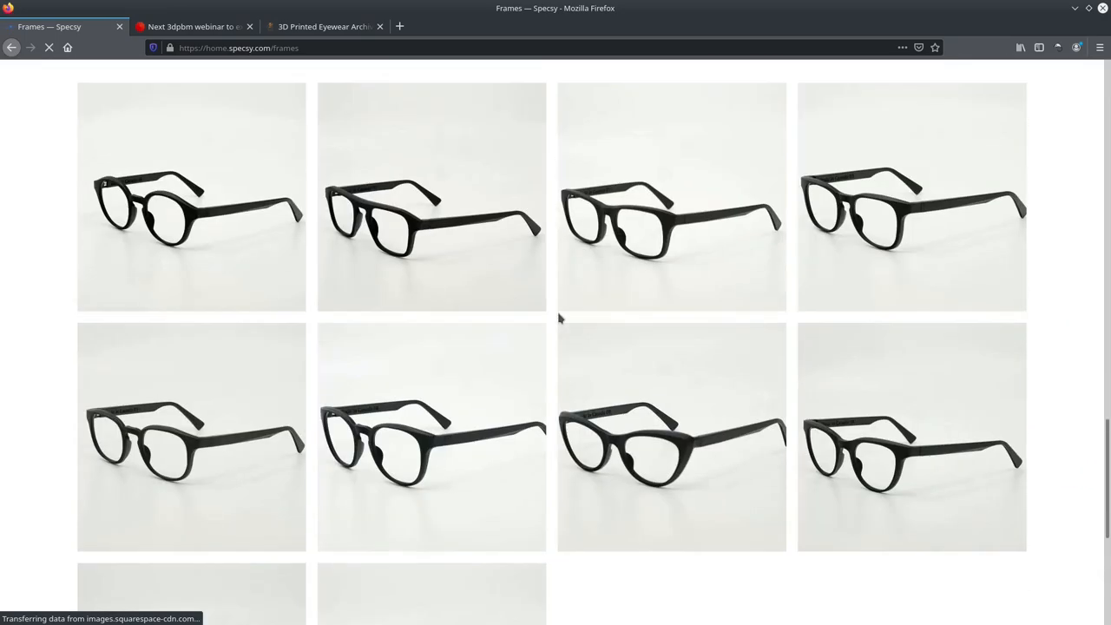
pyautogui.moveTo(741, 285)
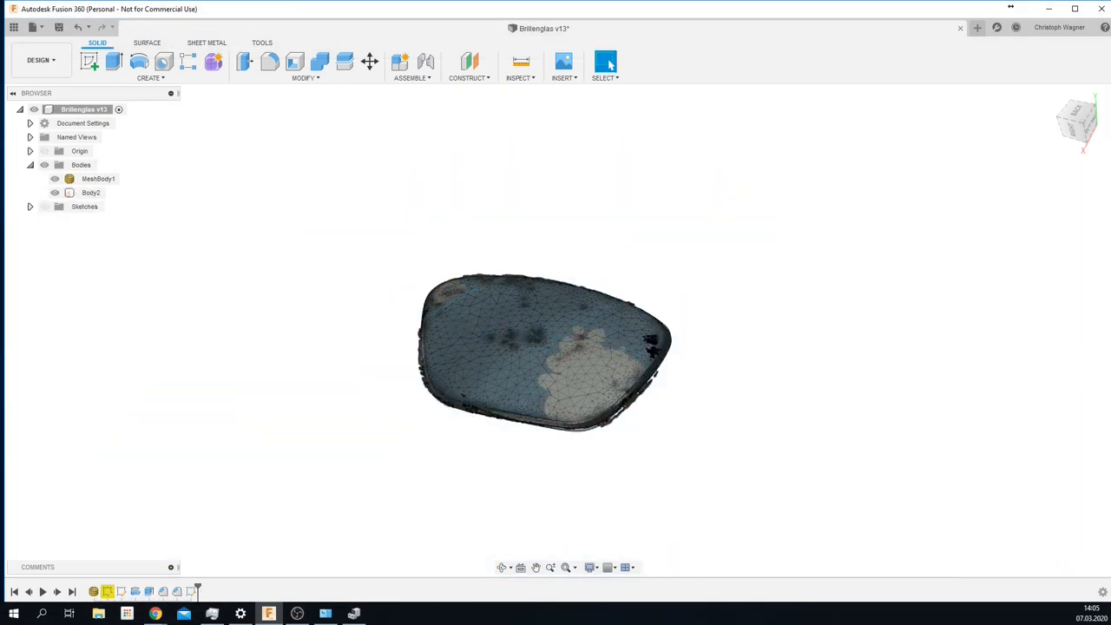
# Switch from the lens scan document to the glasses assembly with frame and lattice temples.
pyautogui.click(56, 179)
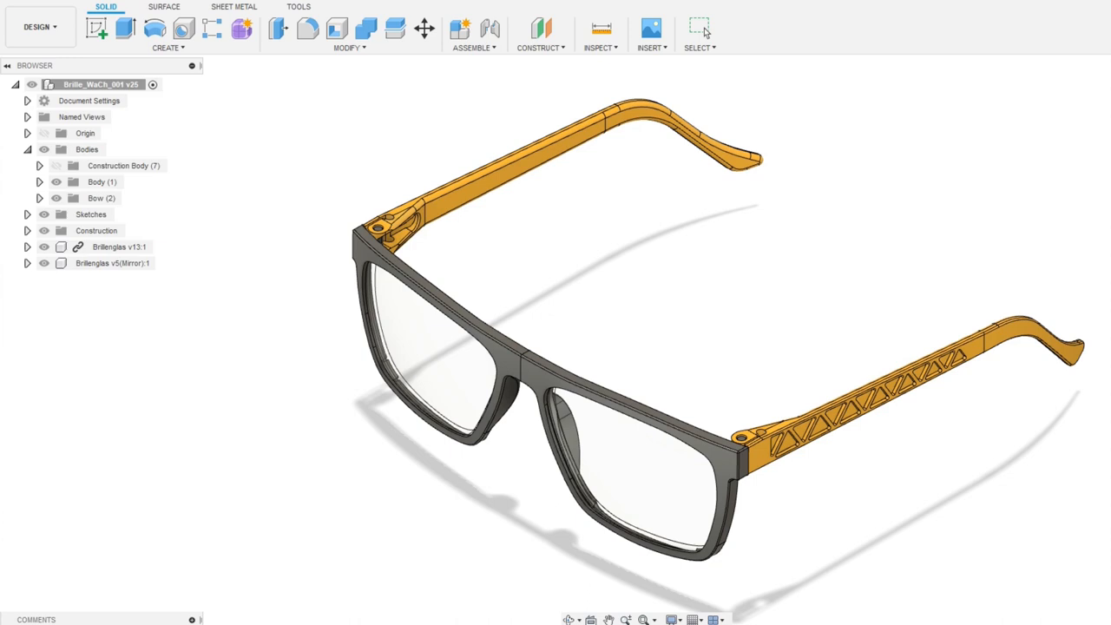
# Bring up PrusaSlicer with the frame and two temple STLs arranged flat on the bed.
pyautogui.click(699, 26)
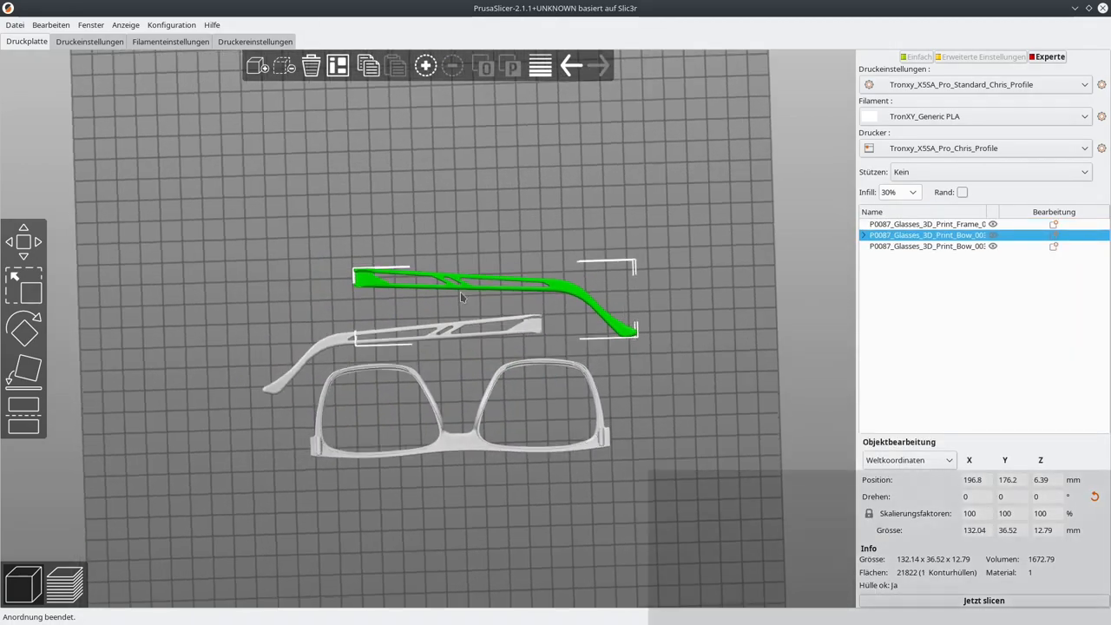
# Slice the arranged glasses parts with supports, then show the Stützmaterial print settings.
pyautogui.click(88, 41)
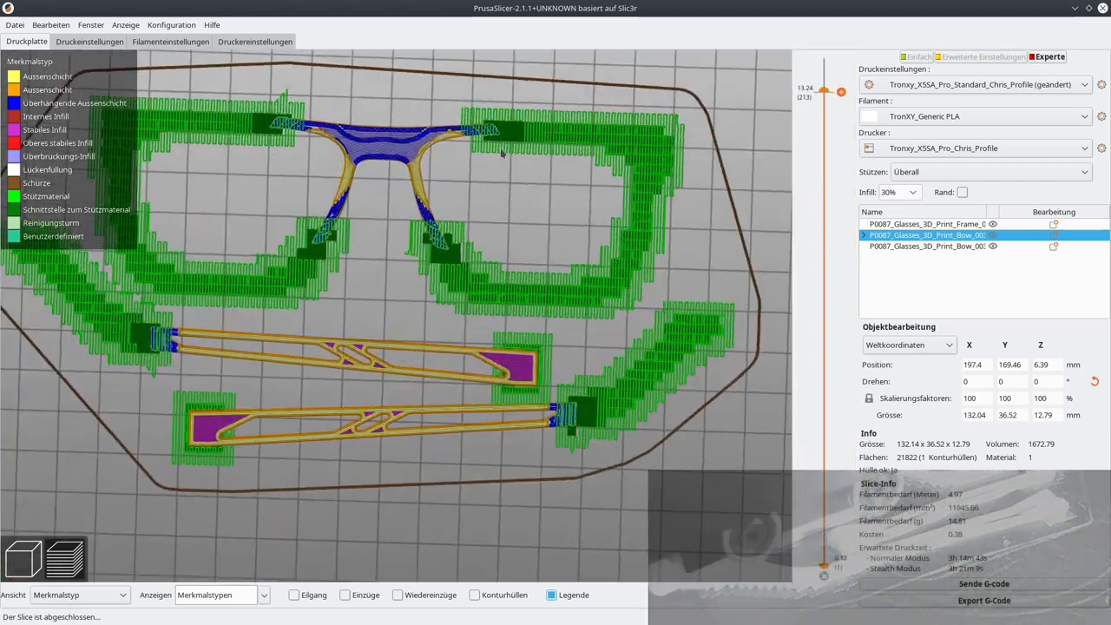
pyautogui.click(86, 42)
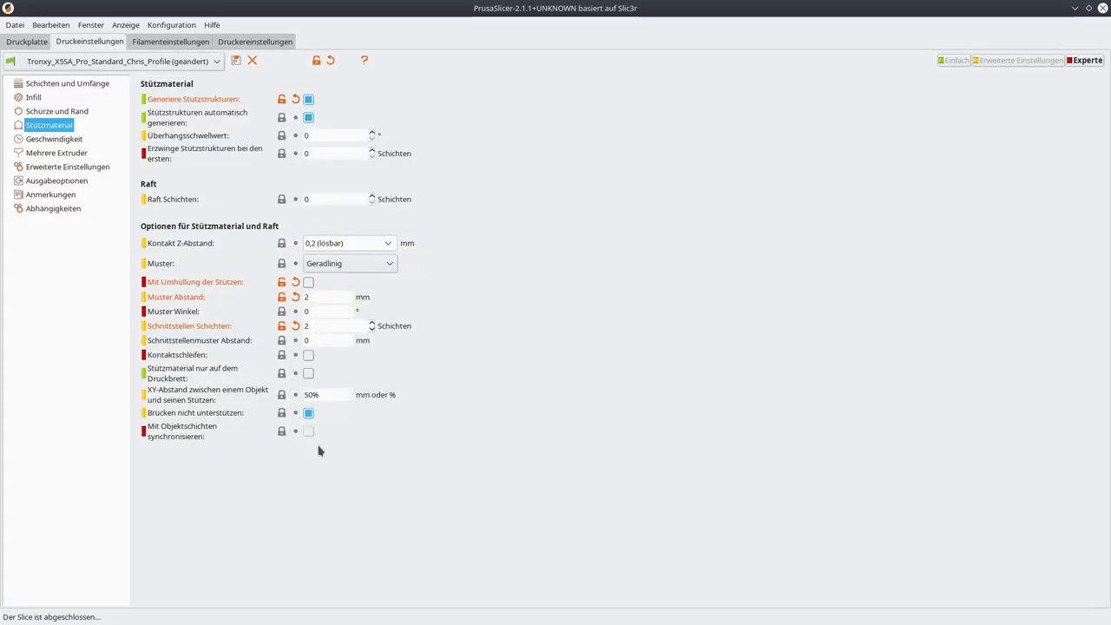
# Review PLA filament diameter and temperatures in Filamenteinstellungen, then return to print settings.
pyautogui.click(173, 42)
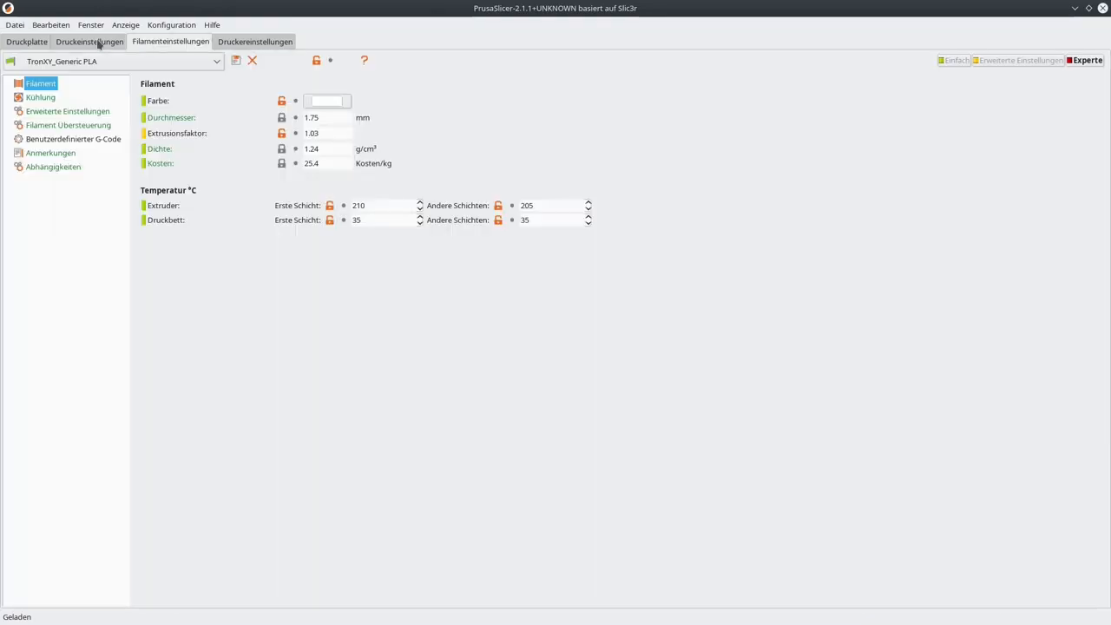
pyautogui.click(26, 42)
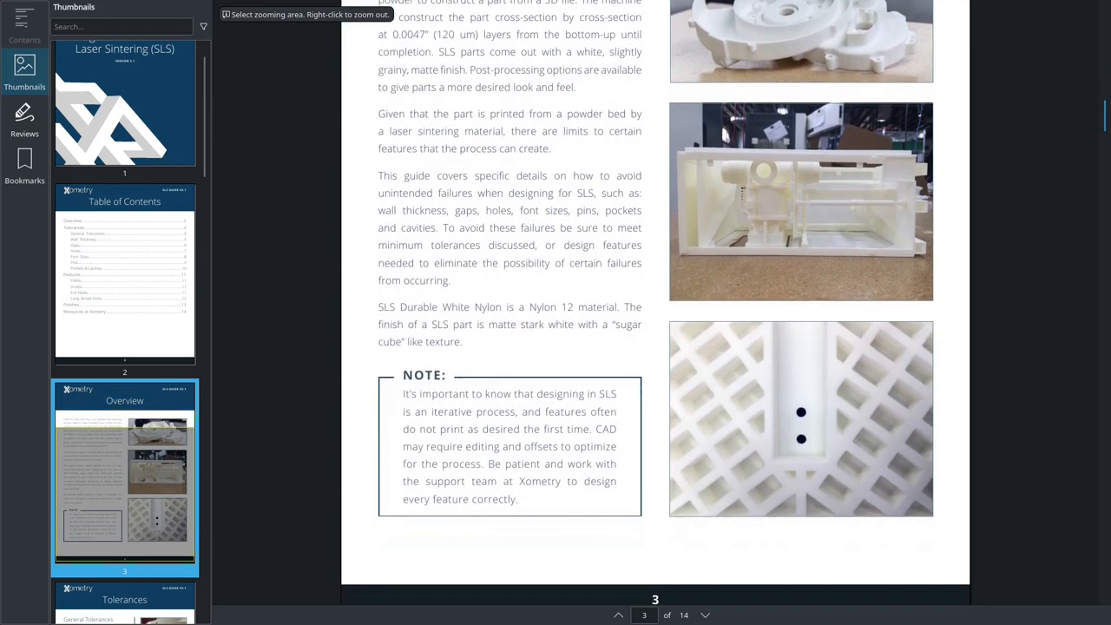
# Page the SLS guide from Tolerances through Wall Thickness down to the Gaps heading.
pyautogui.scroll(-3)
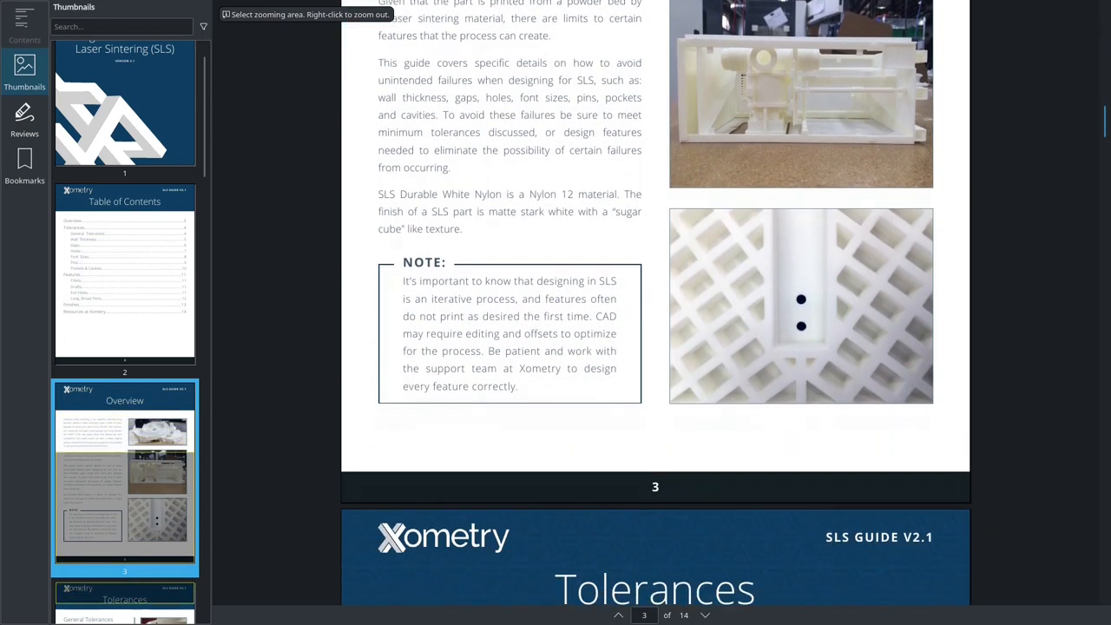
pyautogui.scroll(-3)
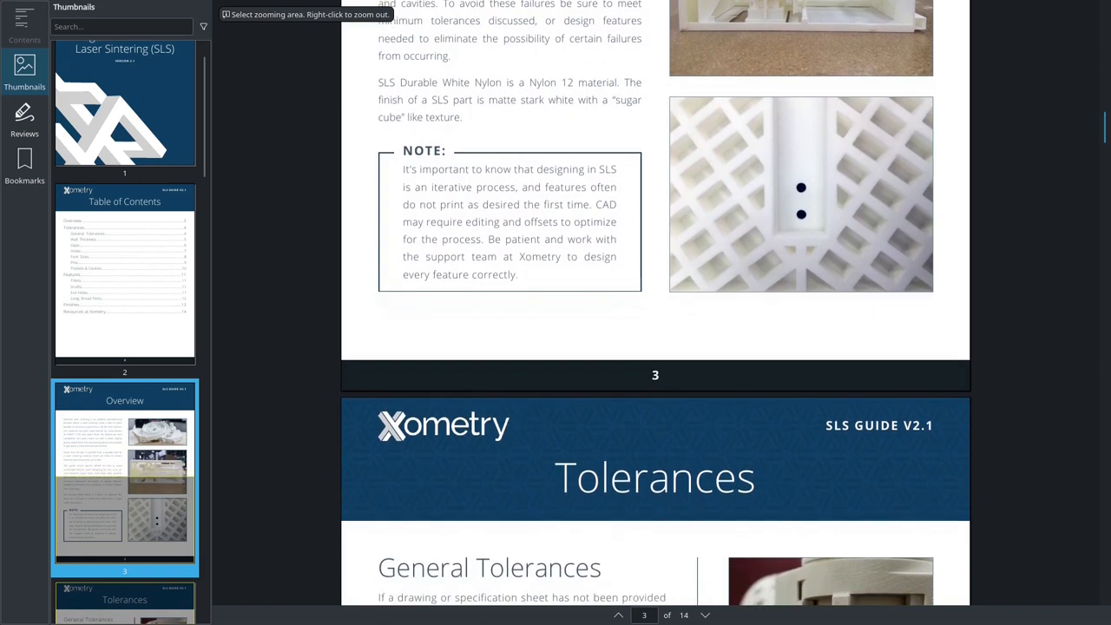
pyautogui.scroll(-3)
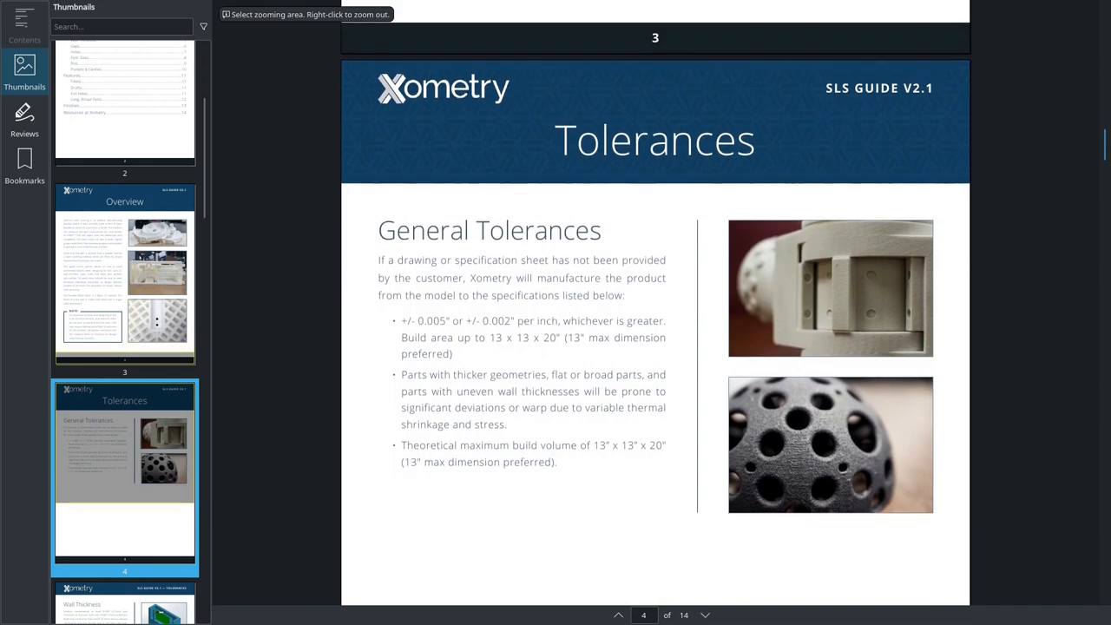
pyautogui.scroll(-3)
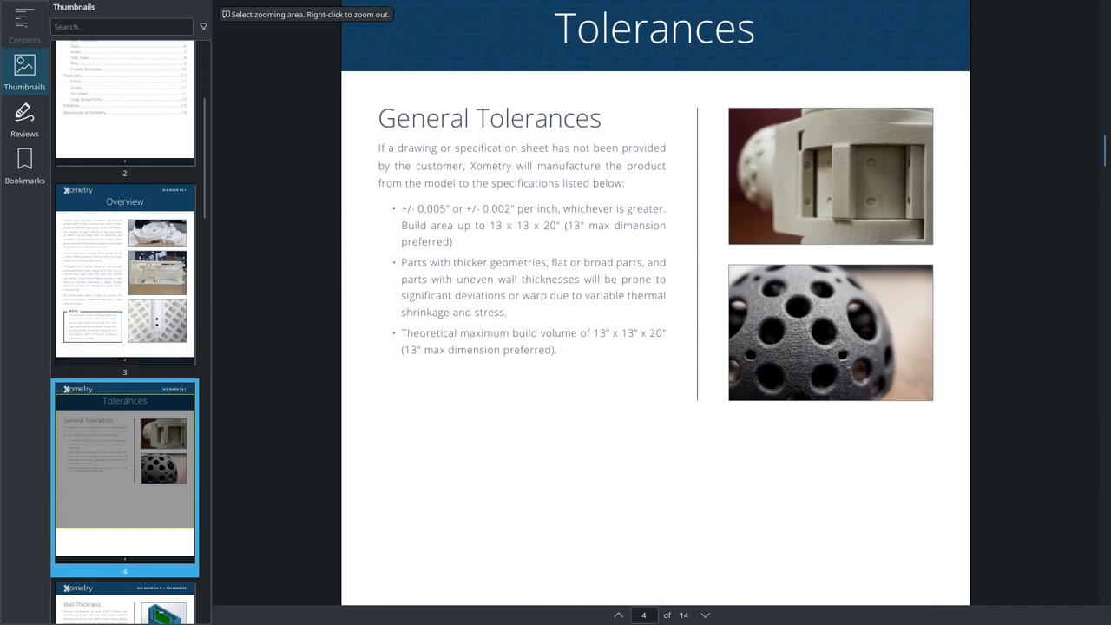
pyautogui.scroll(-3)
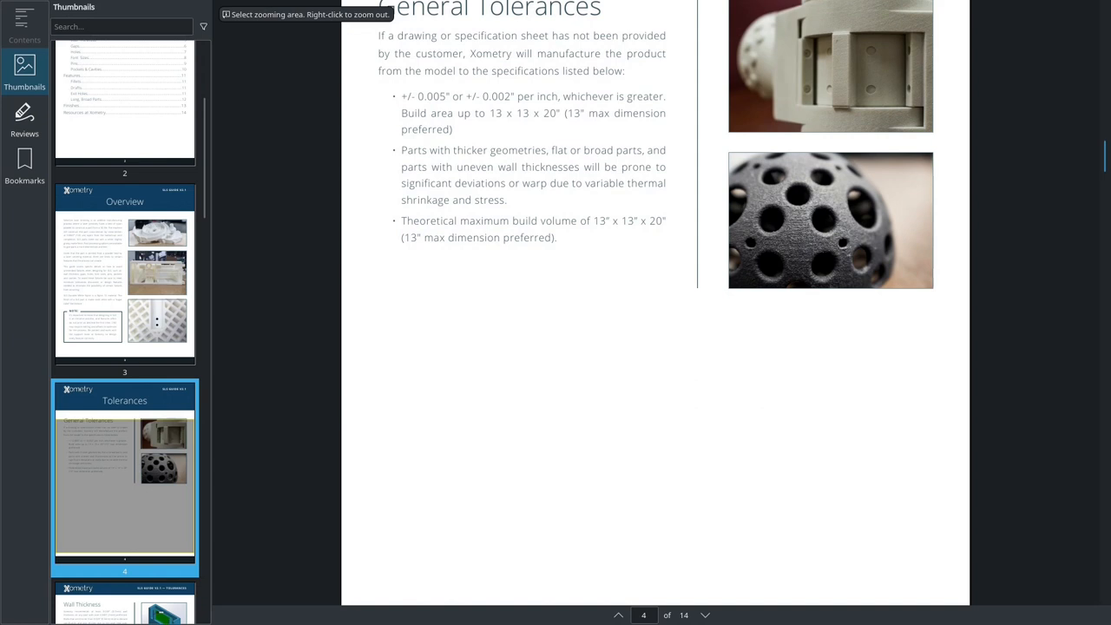
pyautogui.scroll(-3)
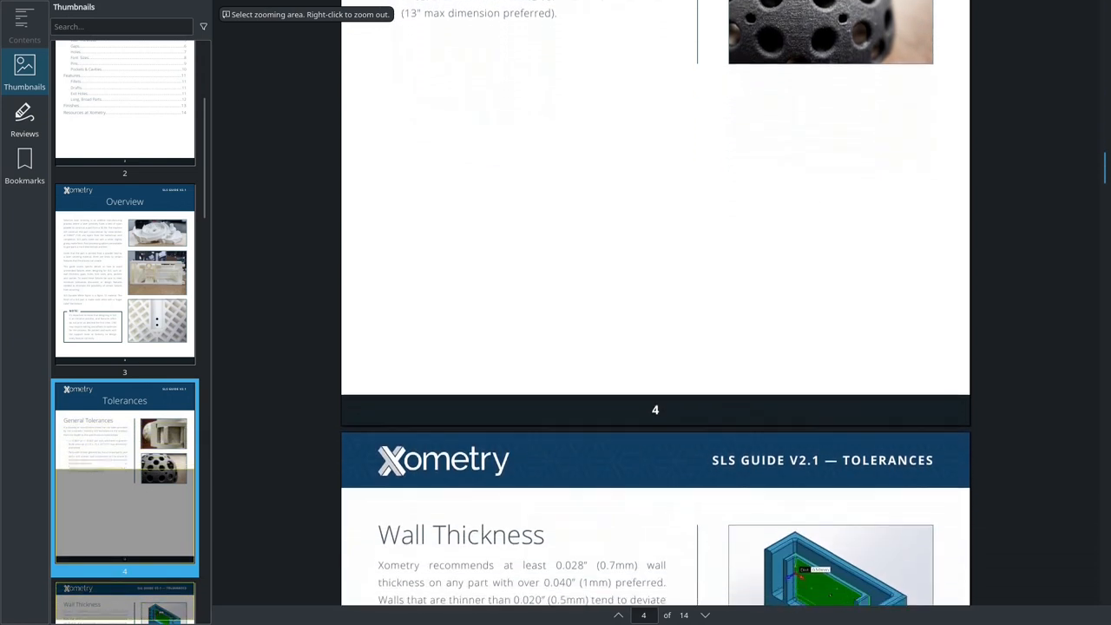
pyautogui.scroll(-3)
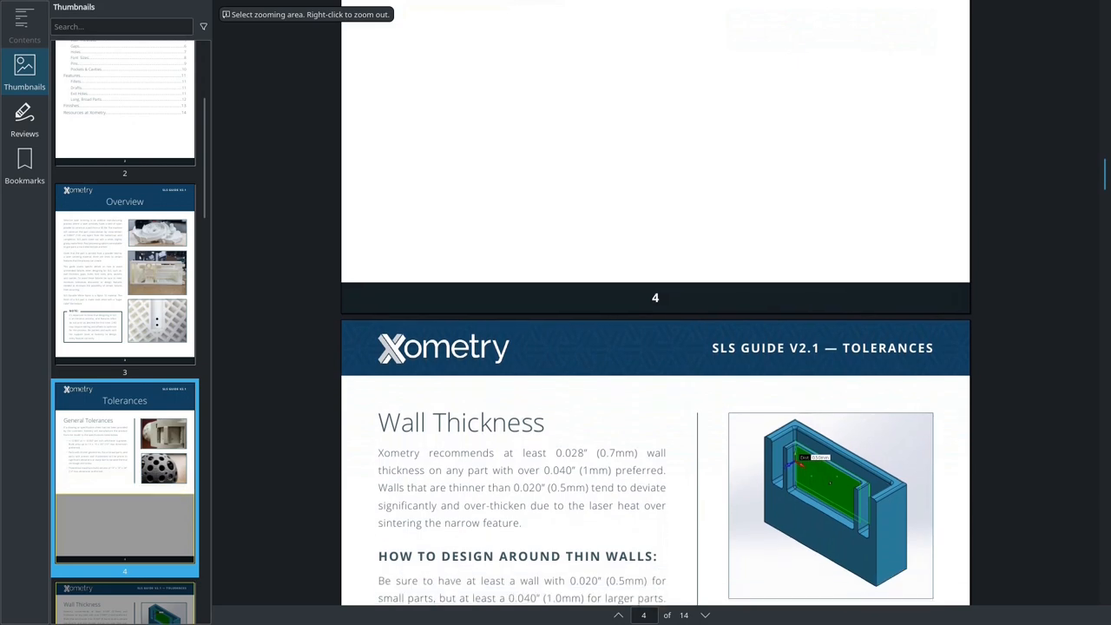
pyautogui.scroll(-3)
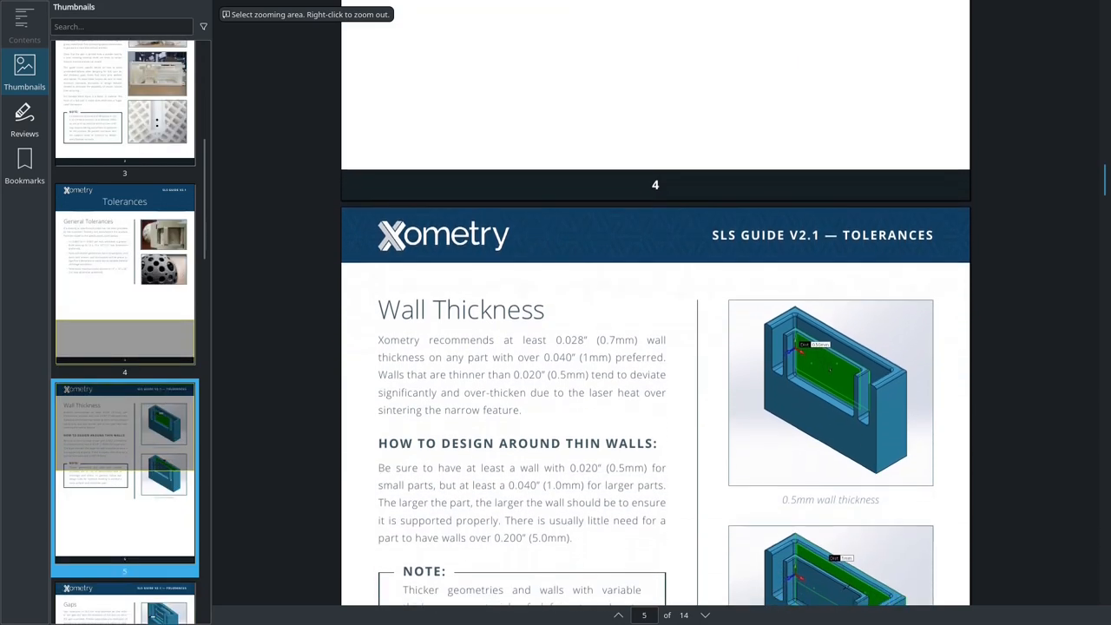
pyautogui.scroll(-3)
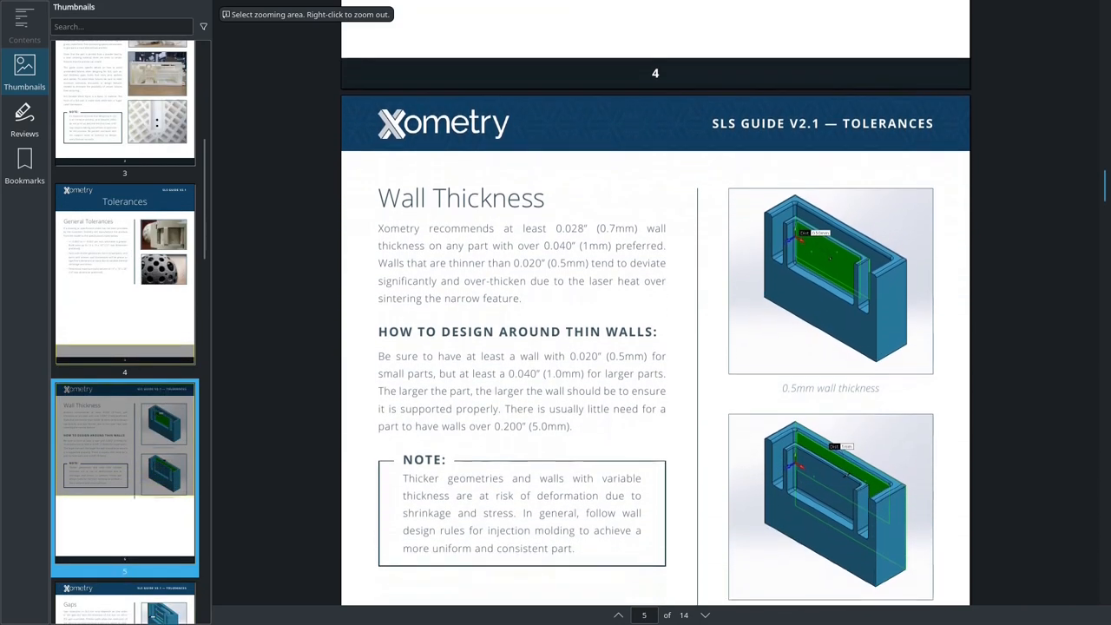
pyautogui.scroll(-3)
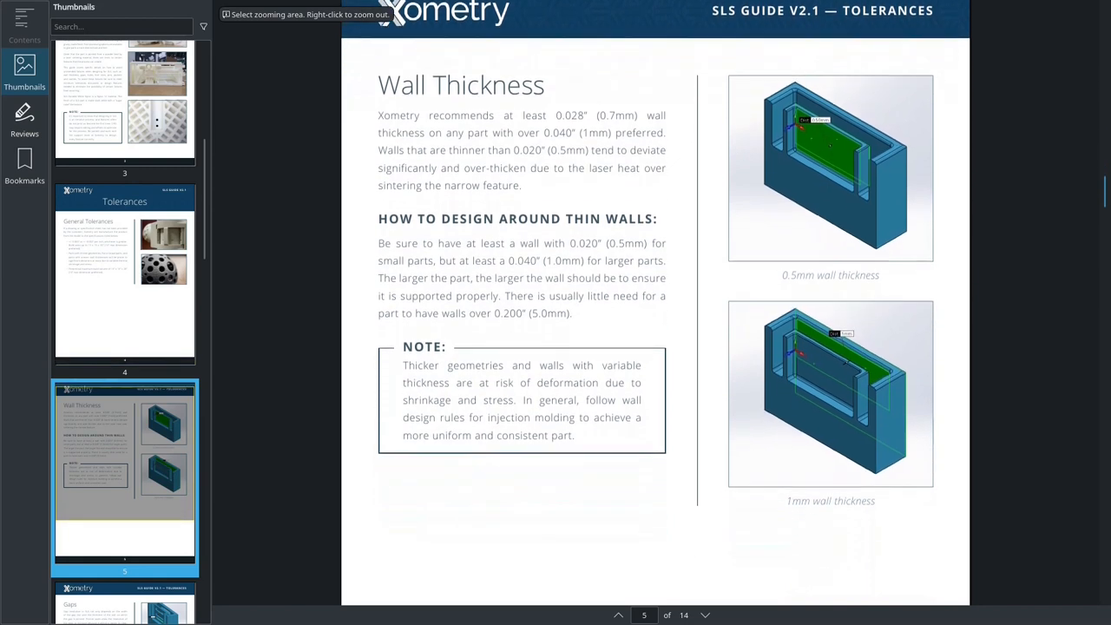
pyautogui.scroll(-3)
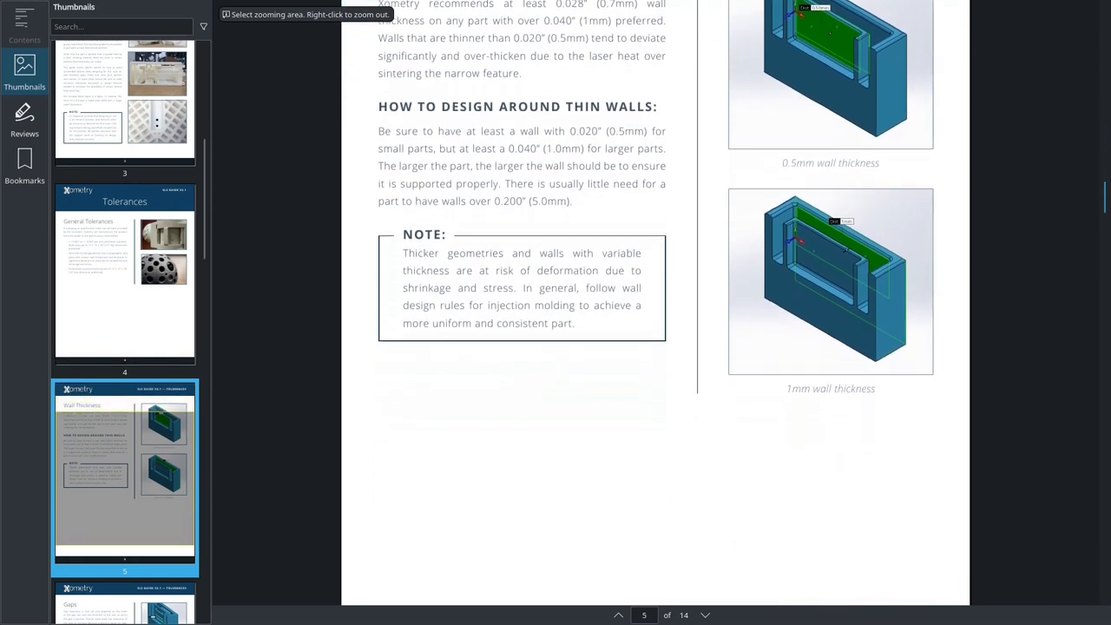
pyautogui.scroll(-3)
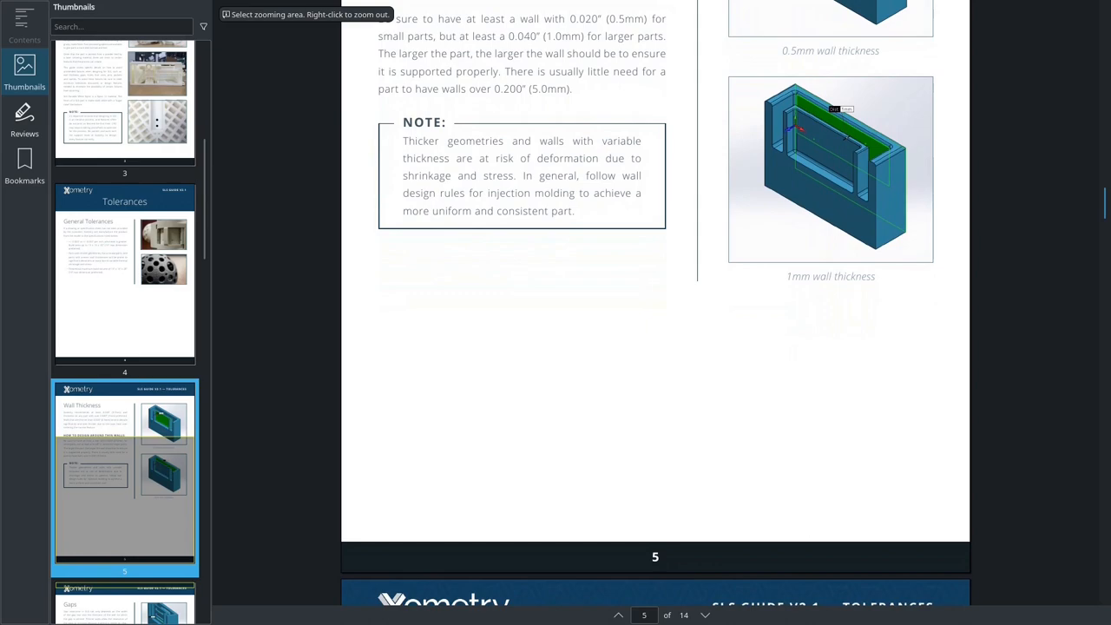
pyautogui.scroll(-3)
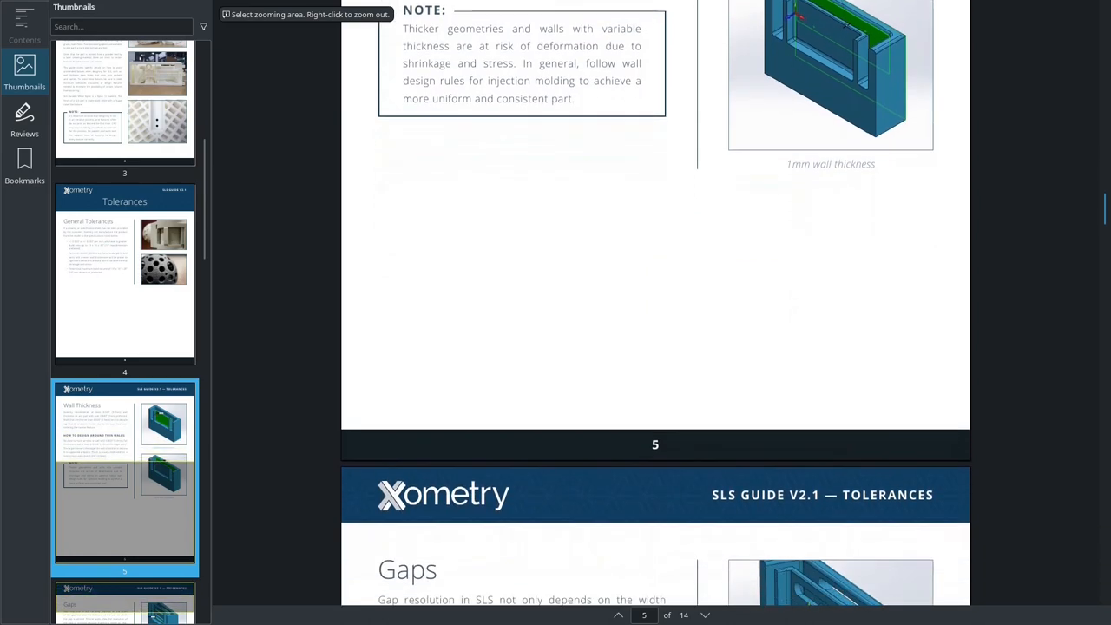